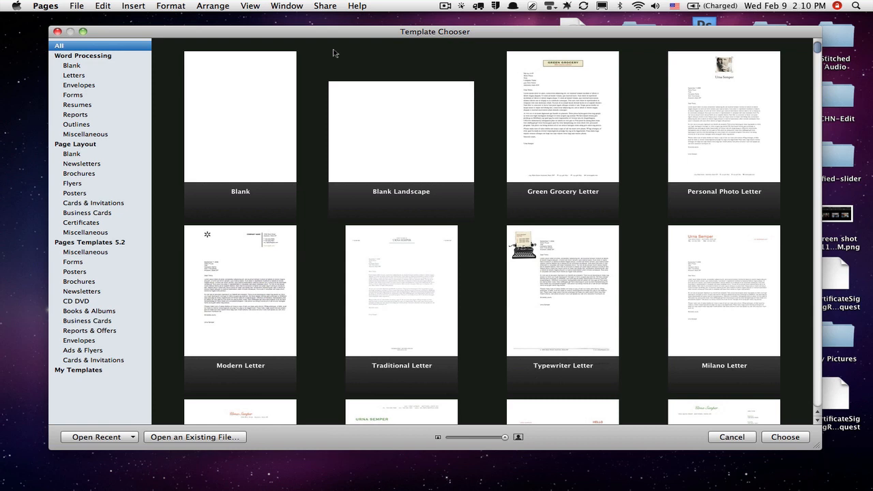
mouse_move(323, 47)
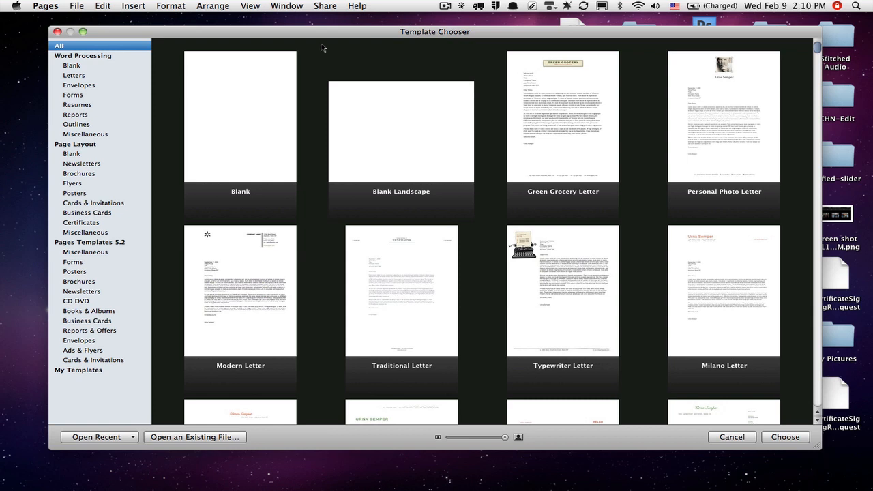
mouse_move(292, 36)
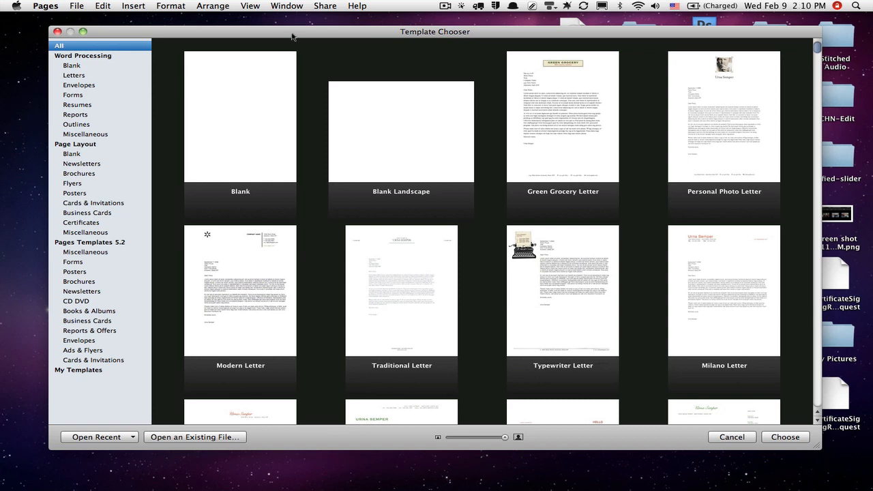
mouse_move(430, 41)
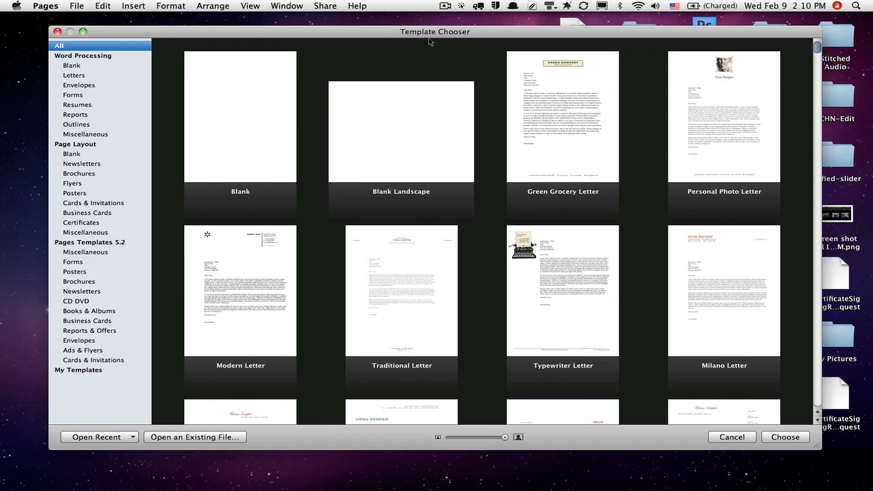
mouse_move(311, 62)
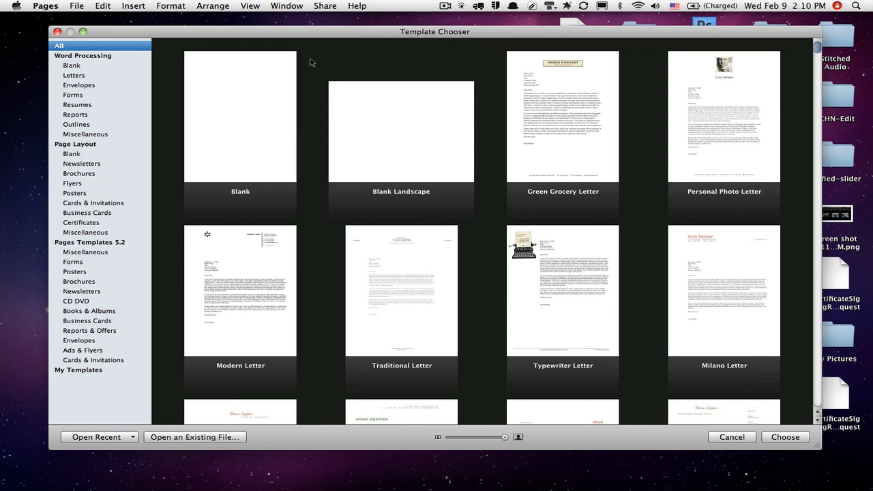
Scroll the template gallery, then filter it to the Word Processing templates
scroll(down, 3)
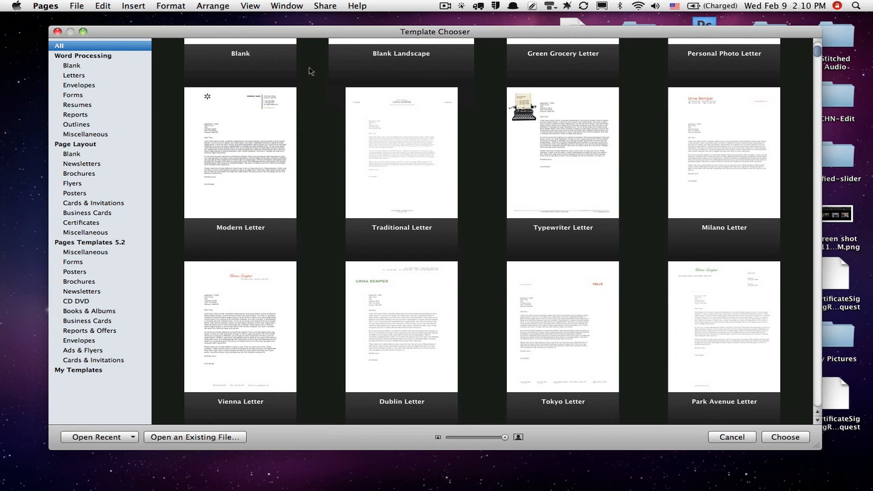
scroll(down, 3)
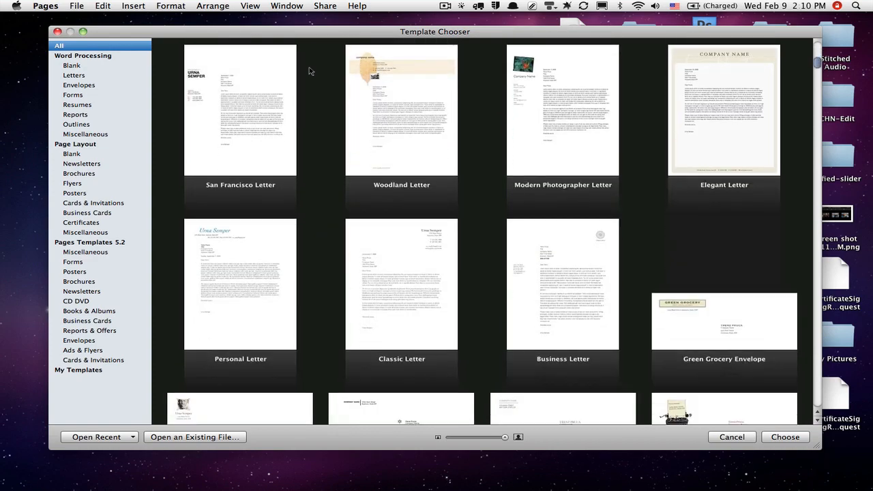
scroll(down, 3)
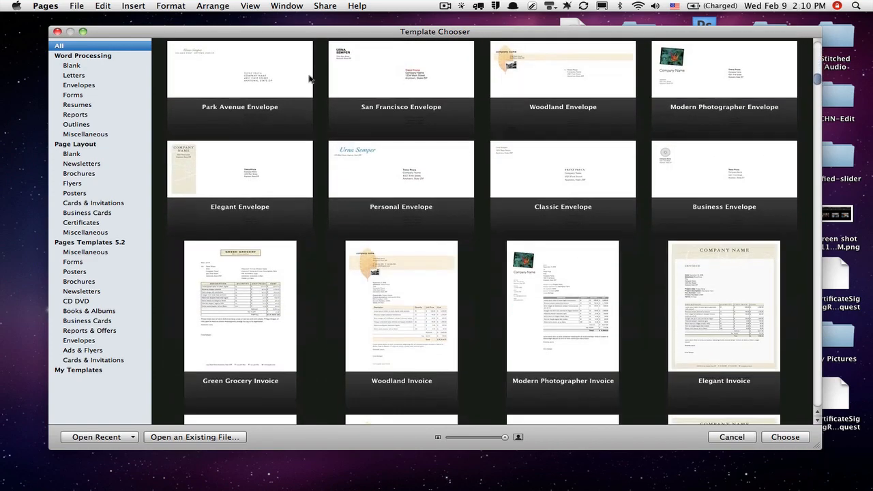
scroll(down, 3)
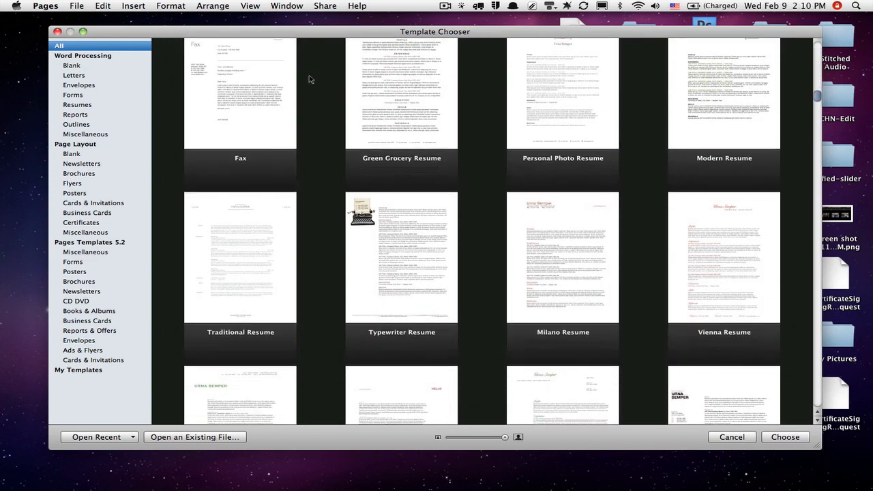
scroll(down, 3)
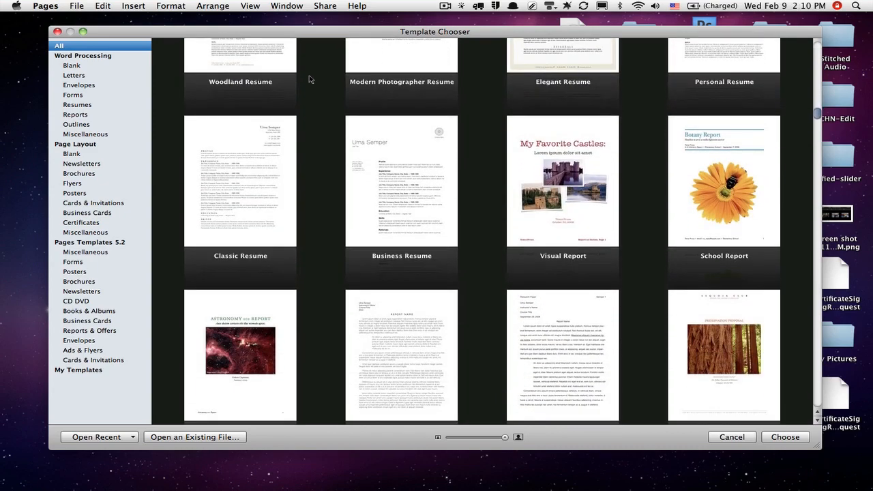
scroll(down, 3)
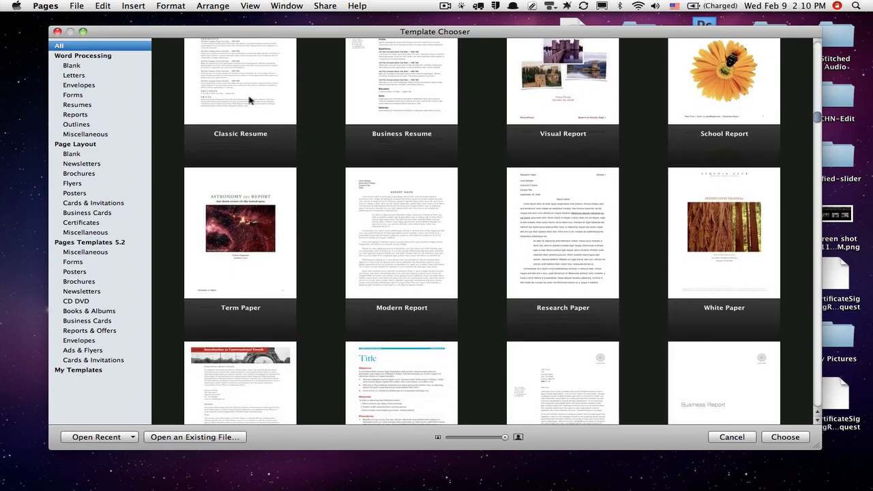
mouse_move(110, 60)
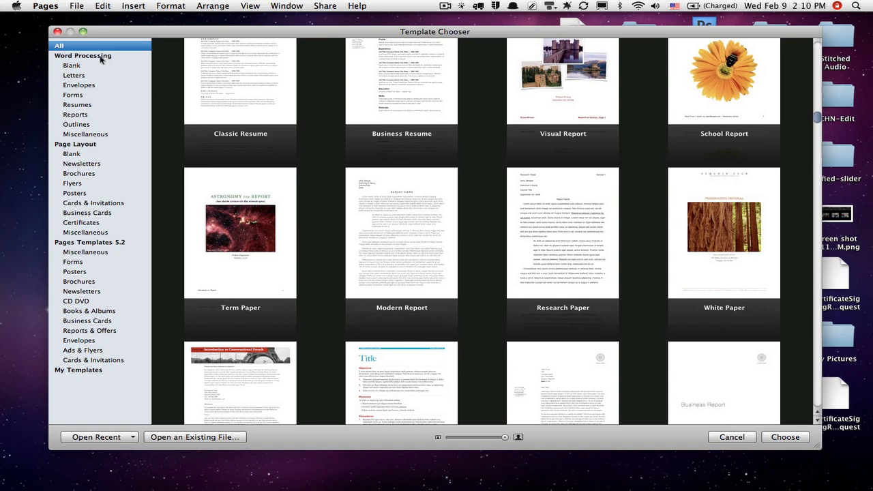
click(82, 56)
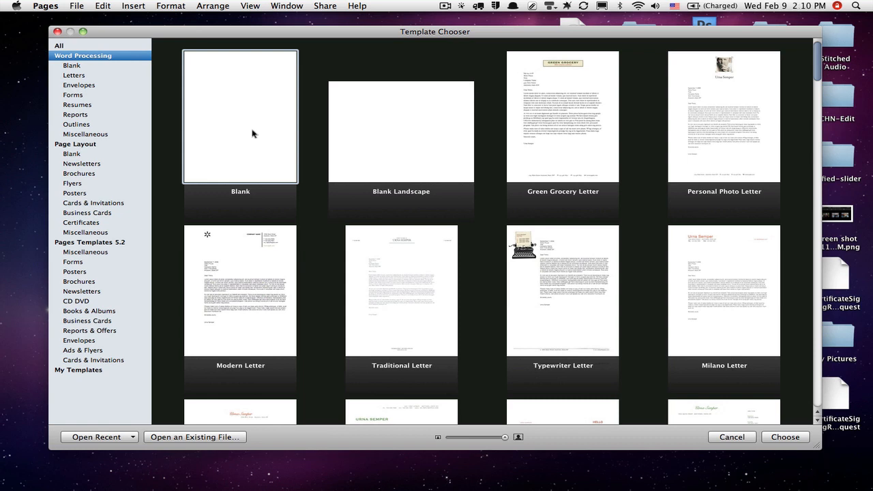
mouse_move(98, 145)
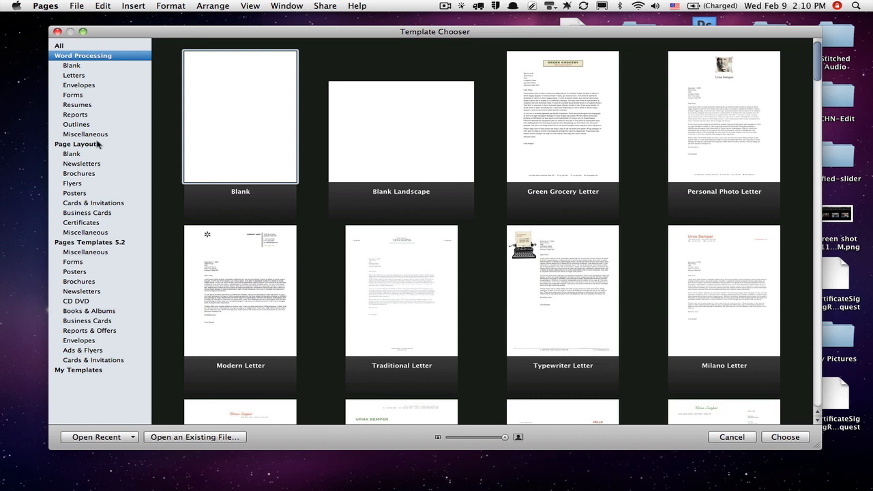
Switch the gallery to Page Layout, showing Blank Canvas and newsletter designs
click(75, 144)
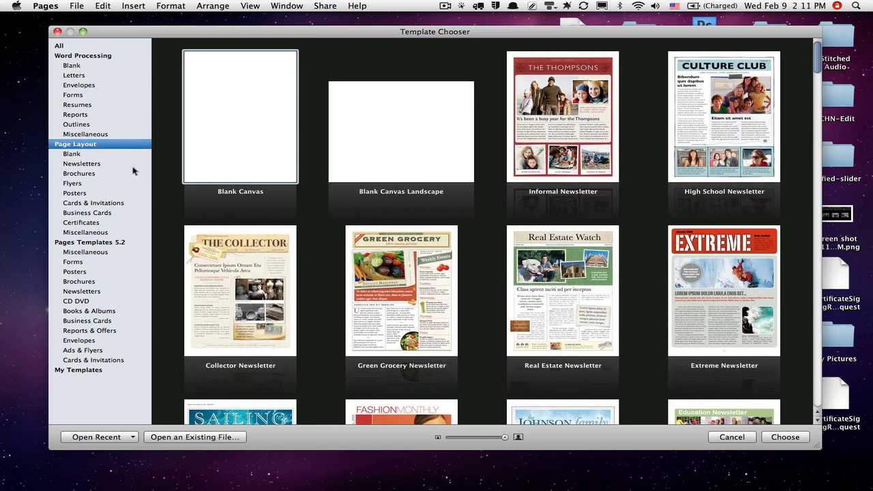
mouse_move(666, 208)
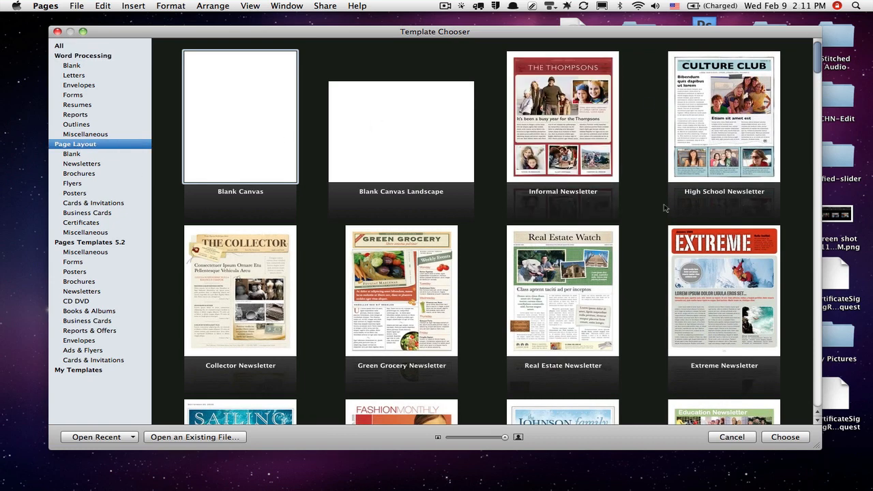
mouse_move(317, 191)
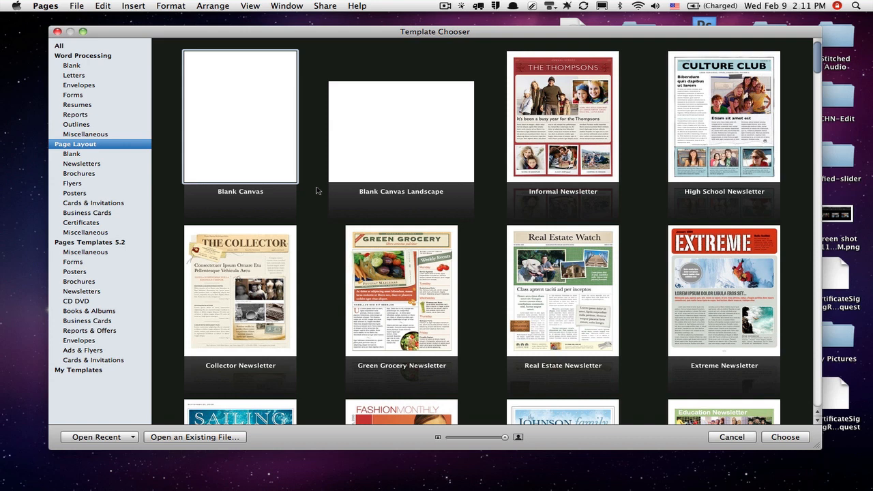
mouse_move(304, 187)
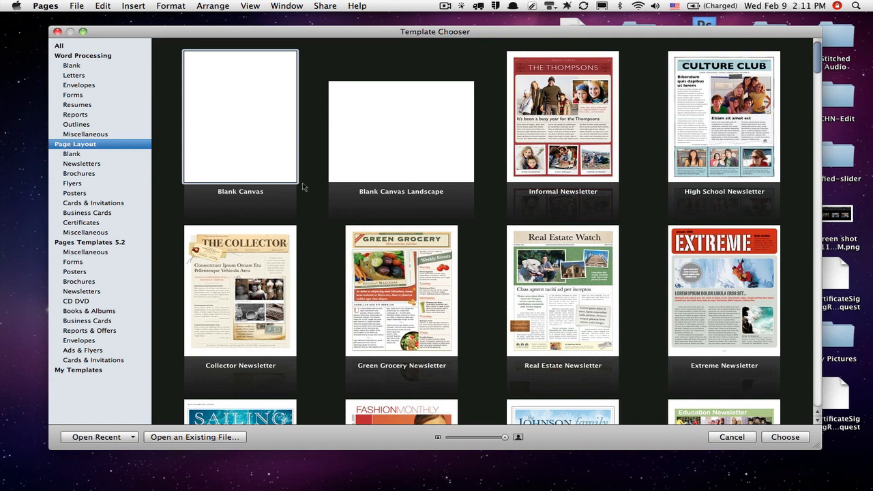
mouse_move(176, 150)
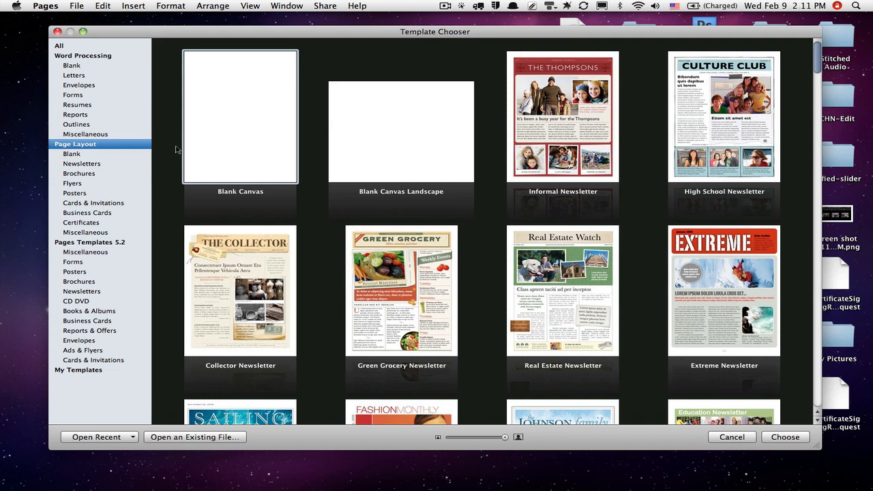
mouse_move(169, 53)
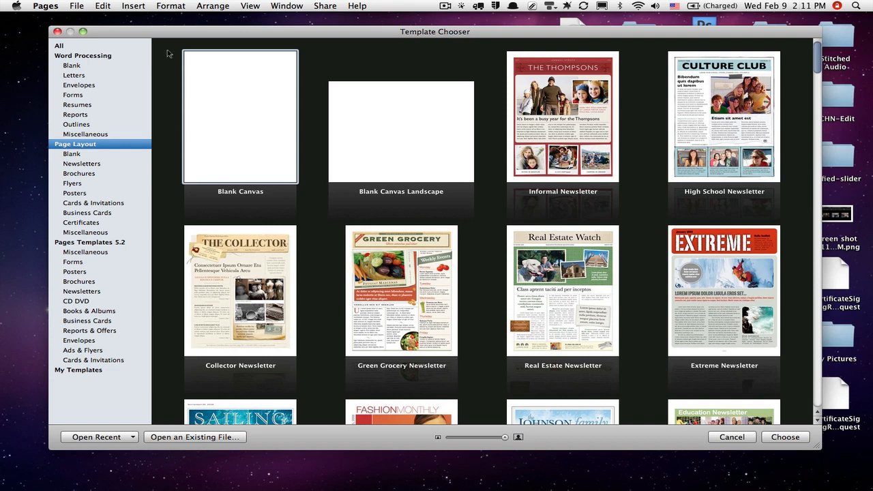
mouse_move(170, 59)
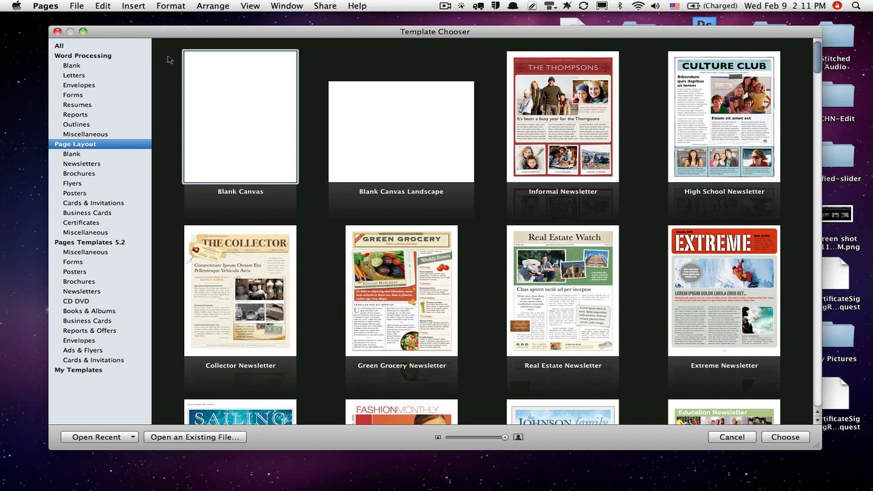
mouse_move(113, 245)
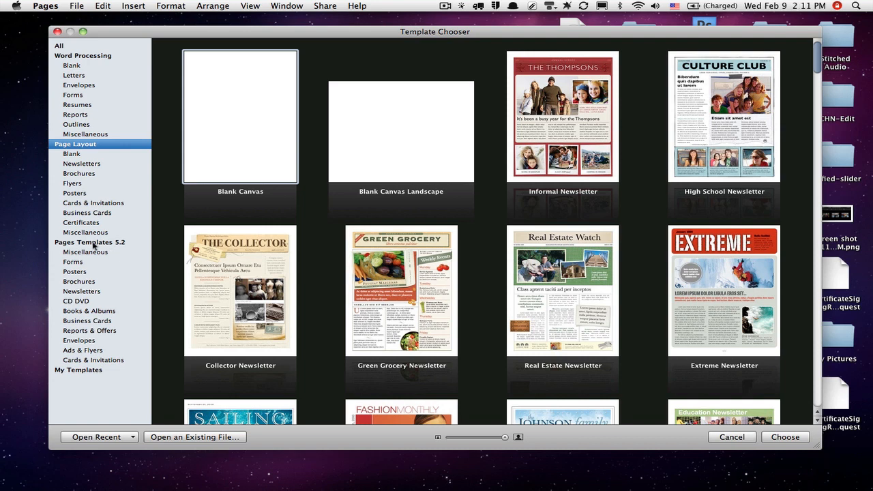
mouse_move(116, 246)
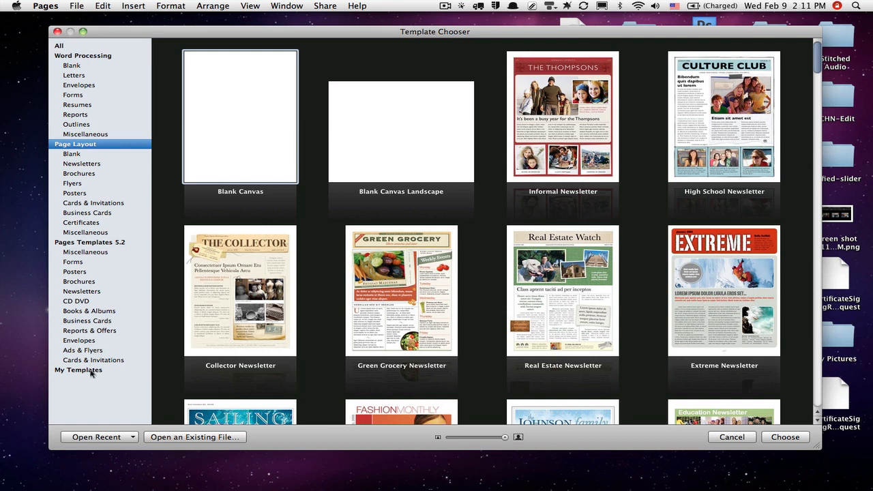
mouse_move(161, 145)
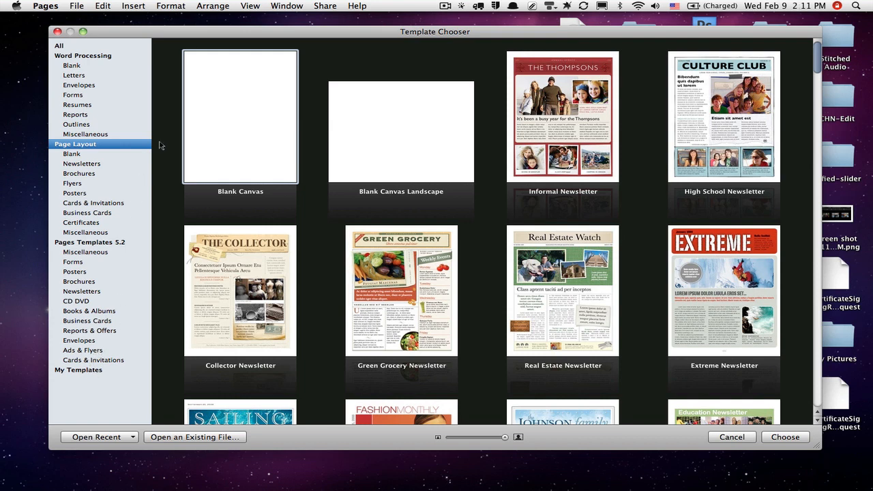
mouse_move(164, 145)
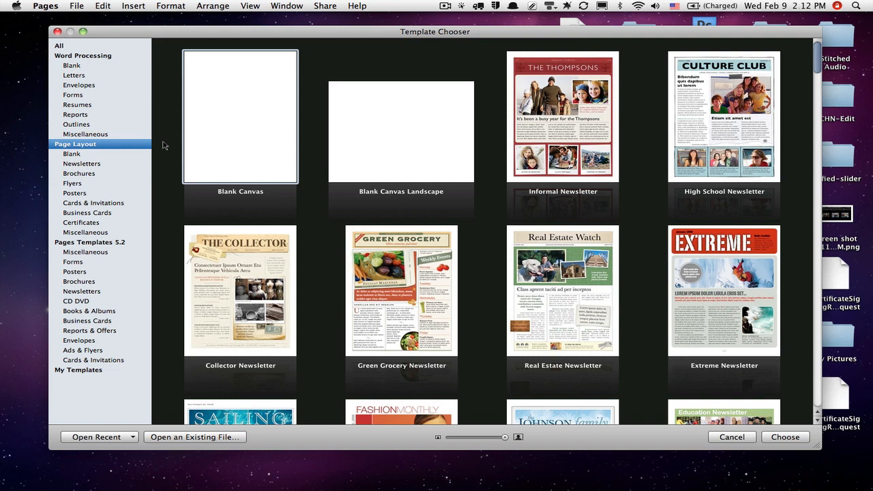
mouse_move(113, 61)
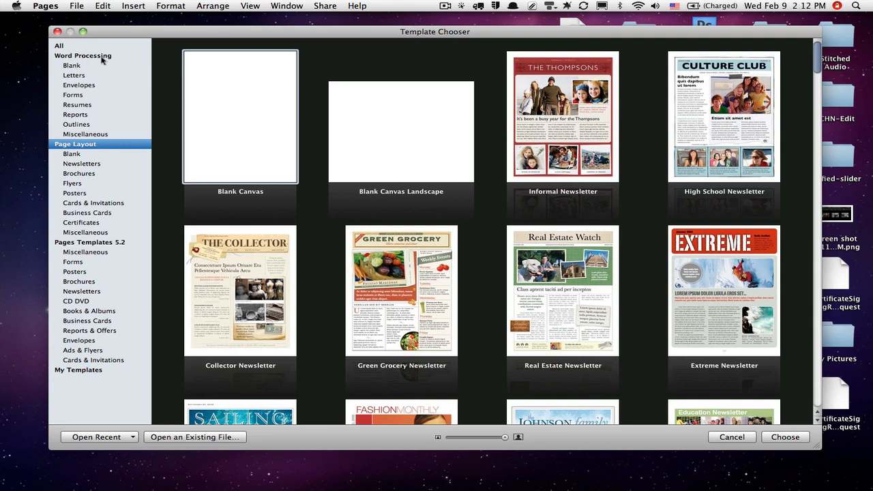
mouse_move(109, 62)
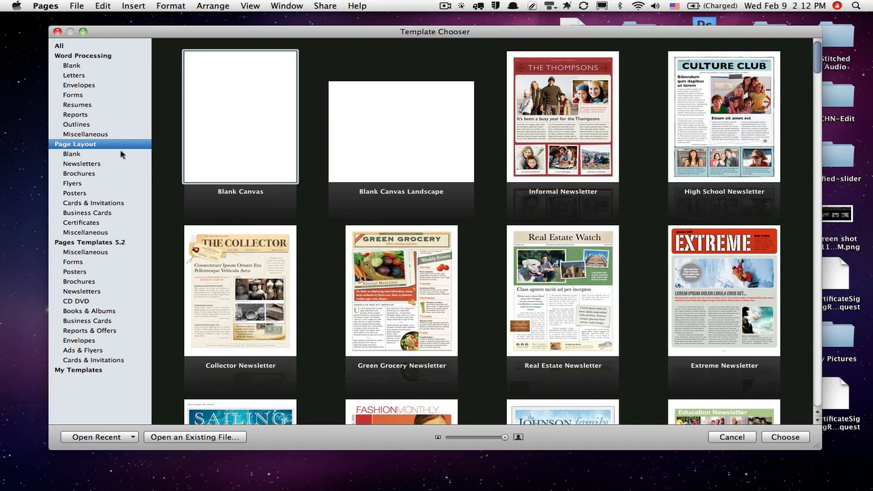
mouse_move(106, 156)
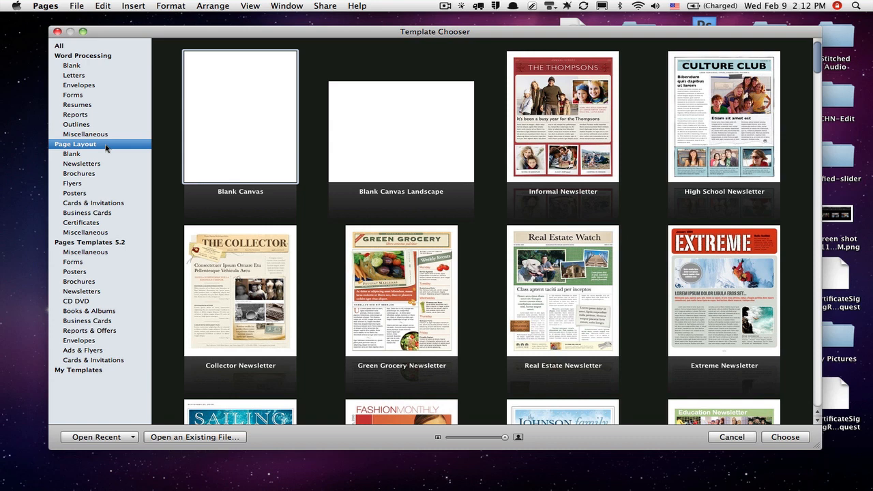
mouse_move(88, 145)
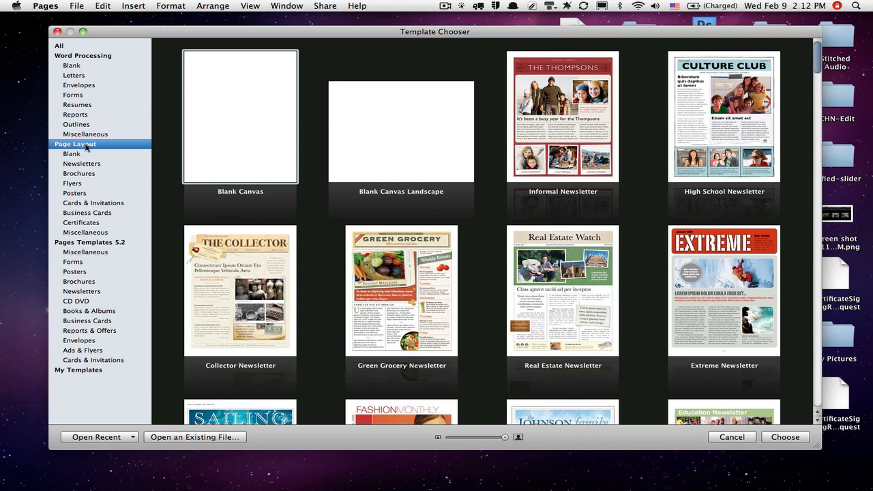
mouse_move(244, 132)
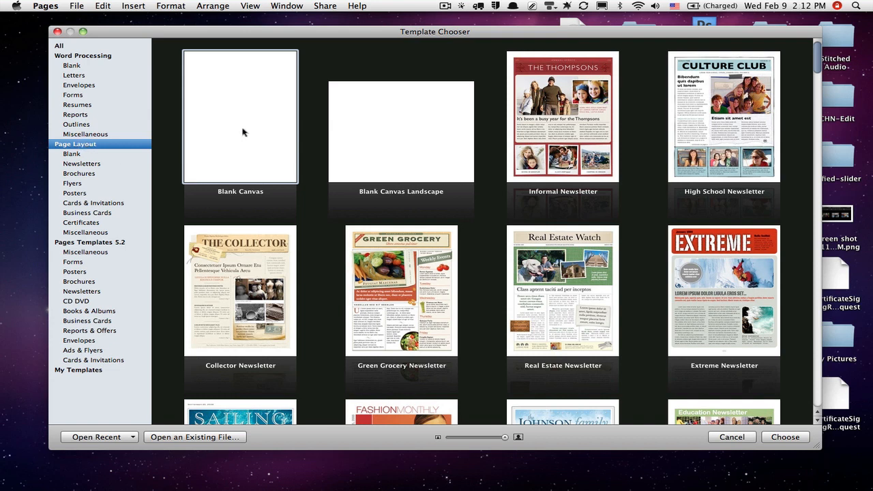
click(240, 116)
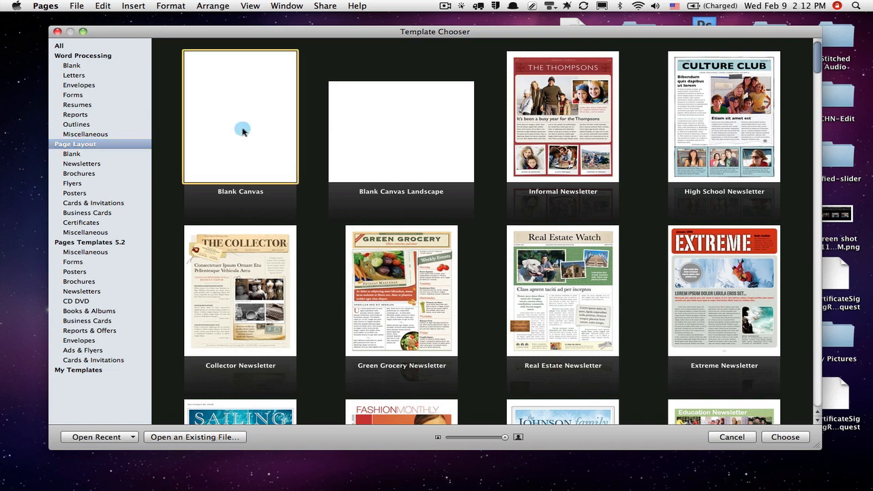
click(786, 437)
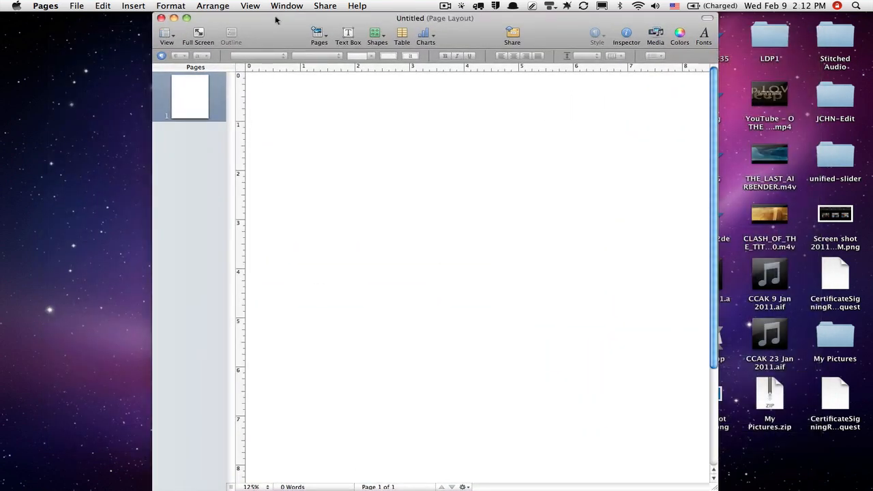
mouse_move(281, 31)
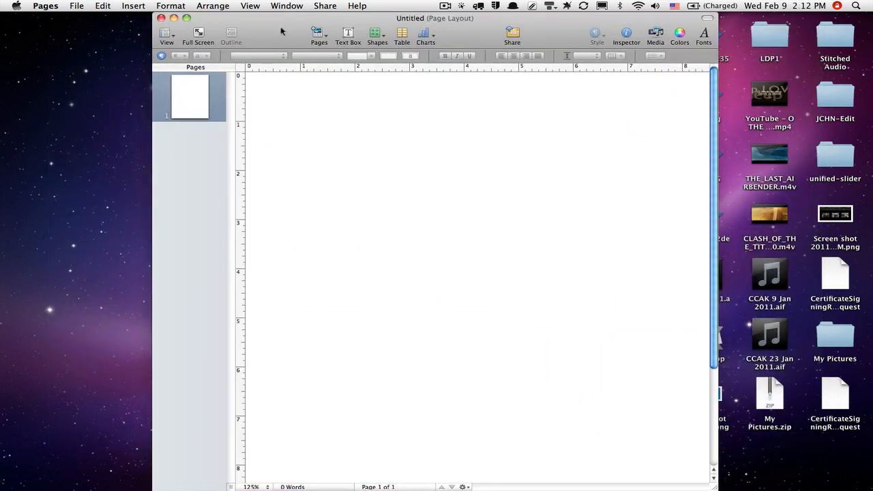
mouse_move(409, 31)
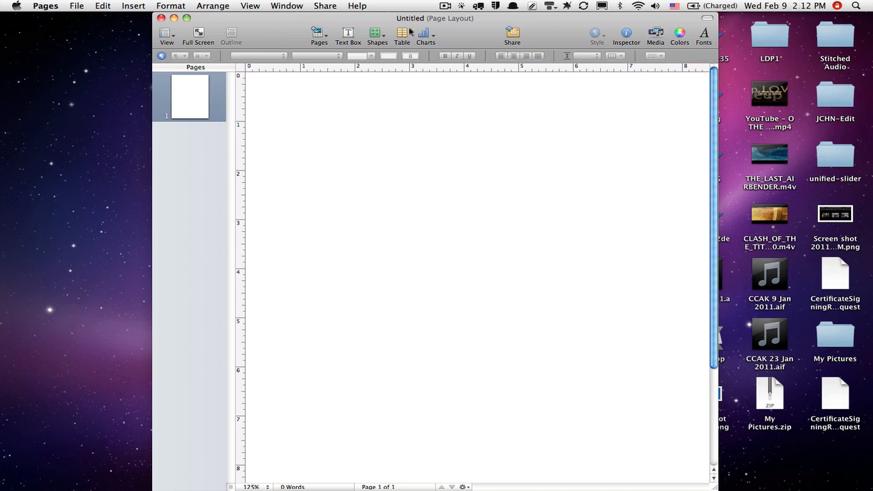
mouse_move(466, 26)
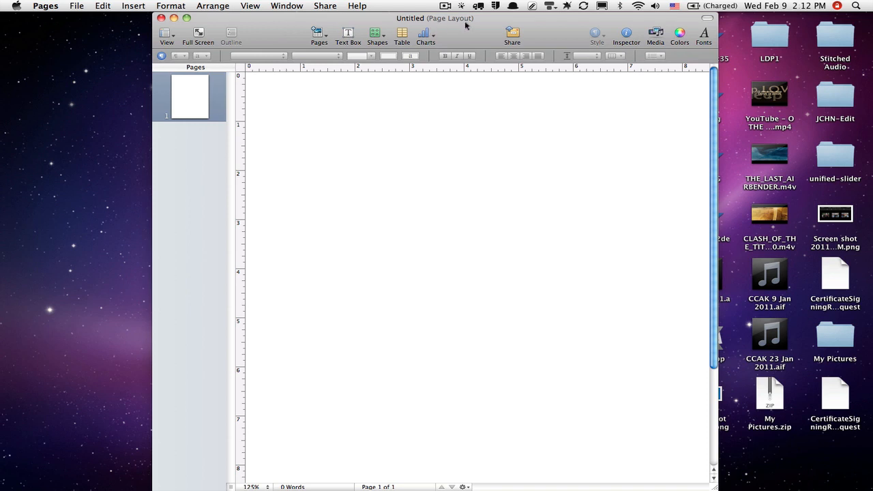
mouse_move(276, 37)
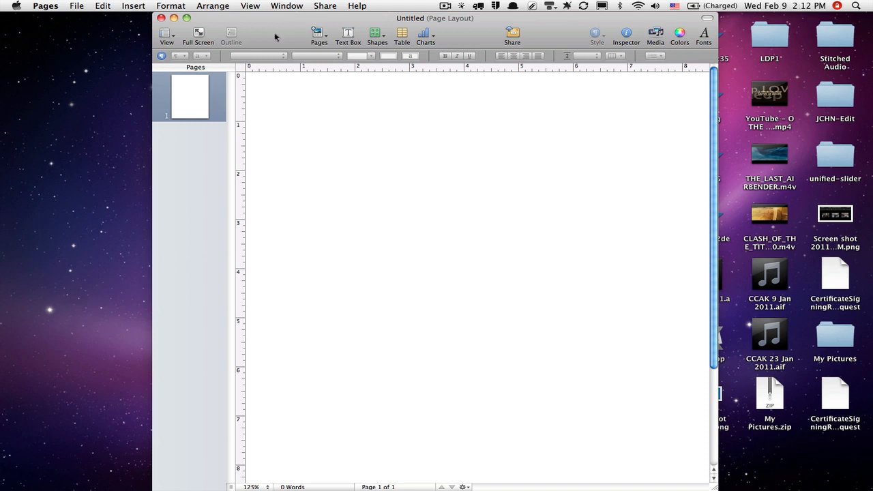
mouse_move(464, 28)
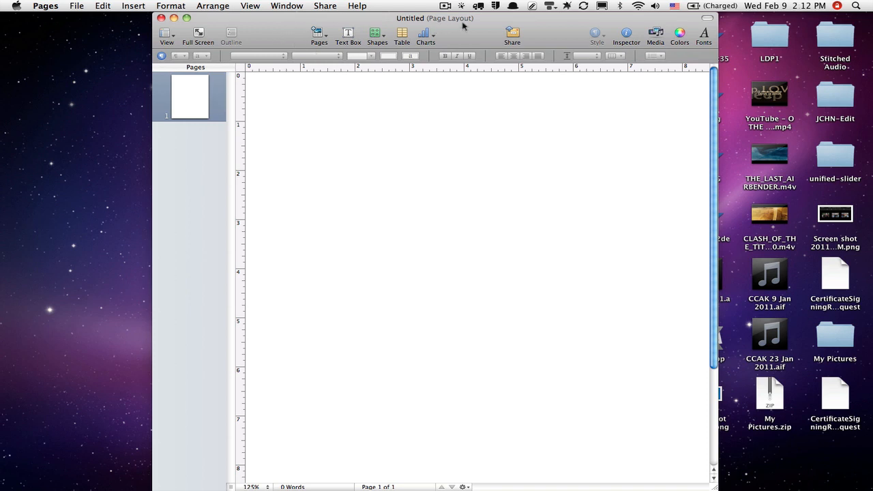
mouse_move(368, 131)
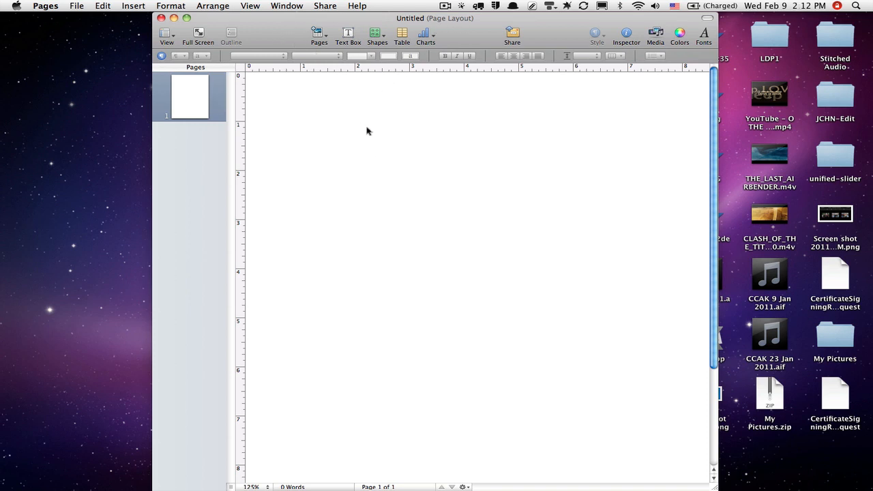
mouse_move(323, 121)
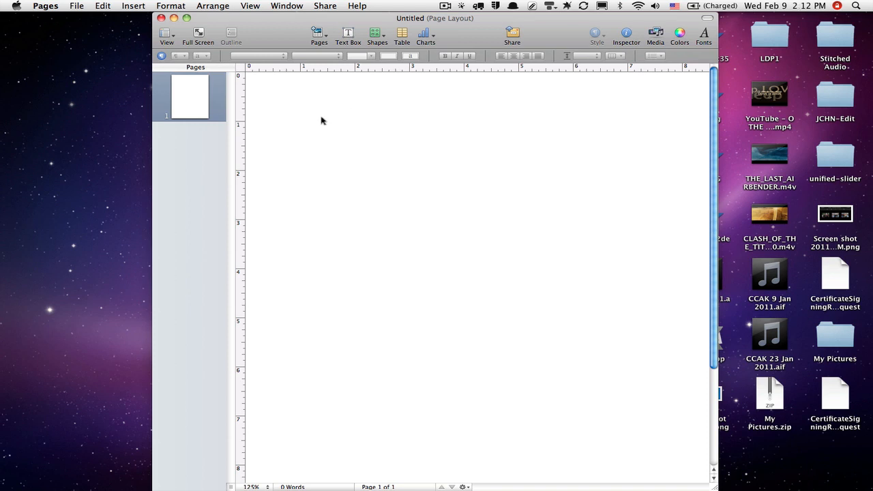
mouse_move(316, 137)
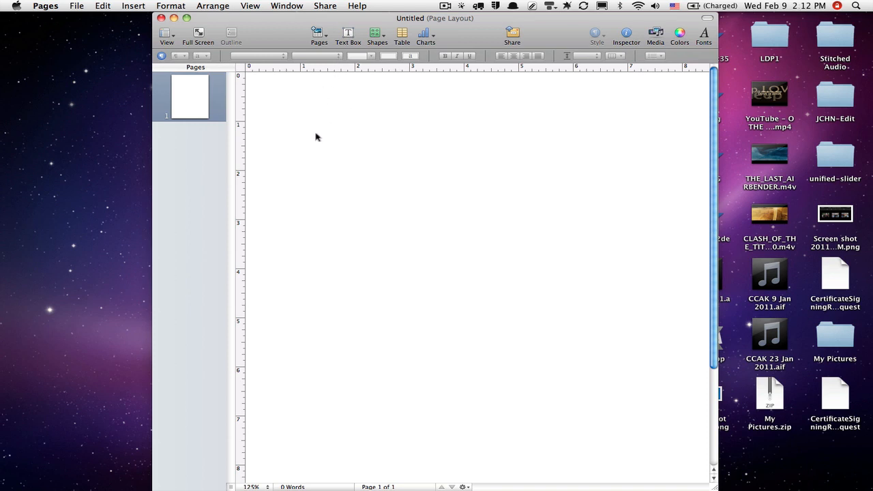
mouse_move(348, 34)
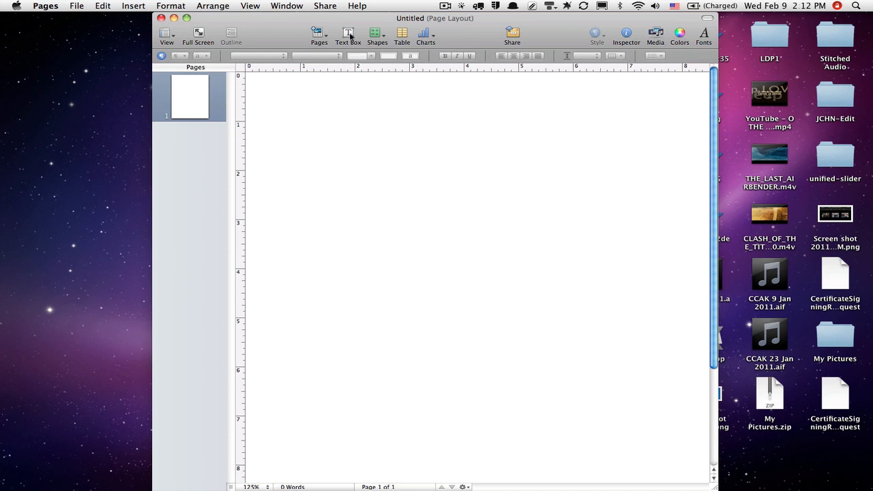
mouse_move(348, 35)
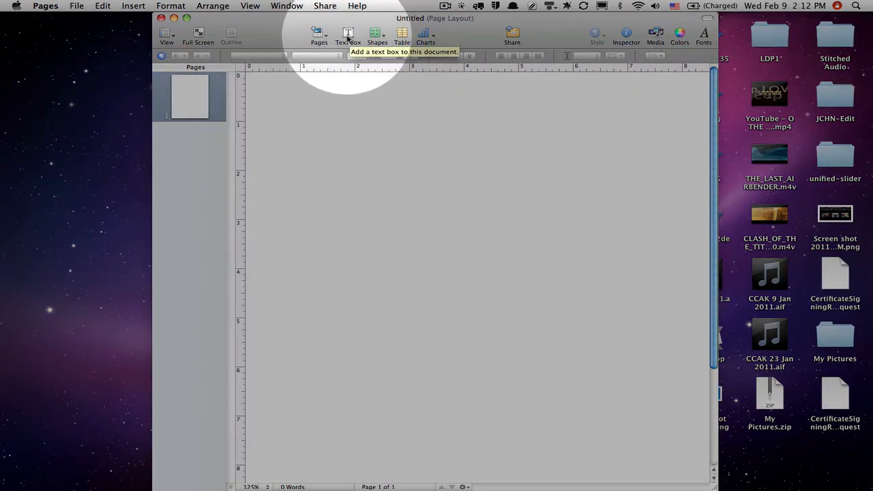
mouse_move(402, 34)
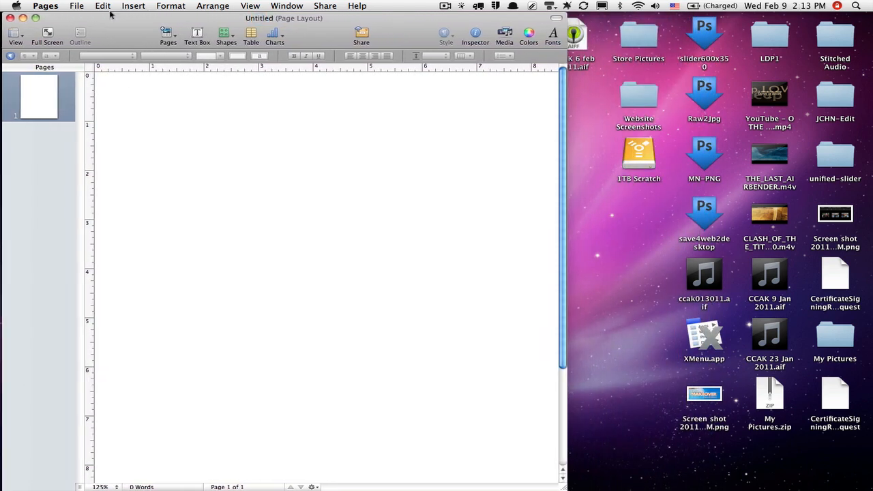
mouse_move(654, 86)
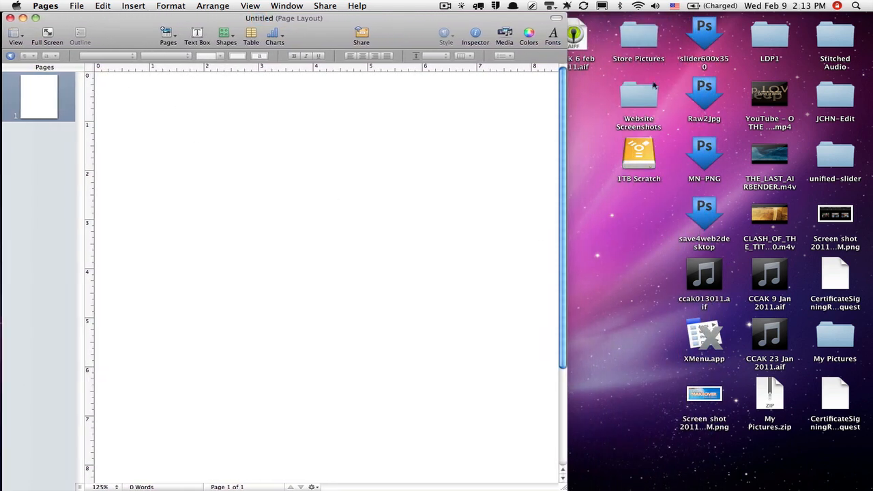
mouse_move(413, 25)
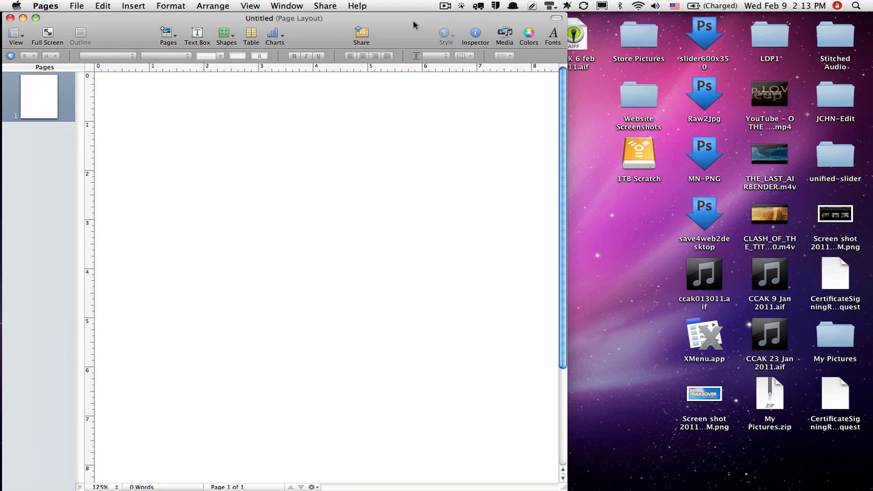
mouse_move(556, 36)
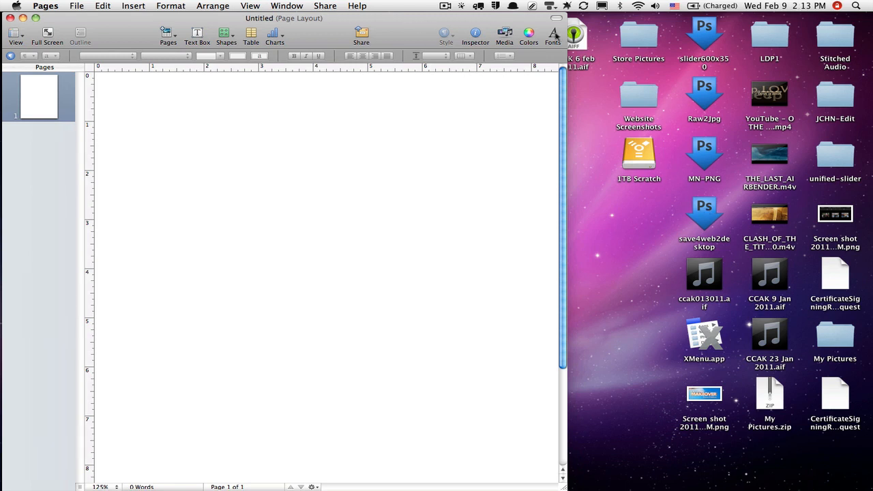
Open the Fonts window and the Metrics inspector beside the blank page
click(553, 34)
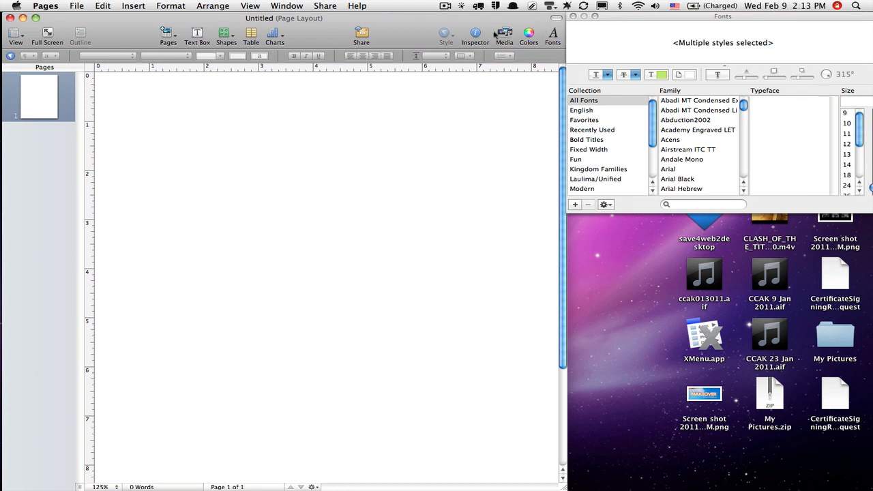
click(476, 33)
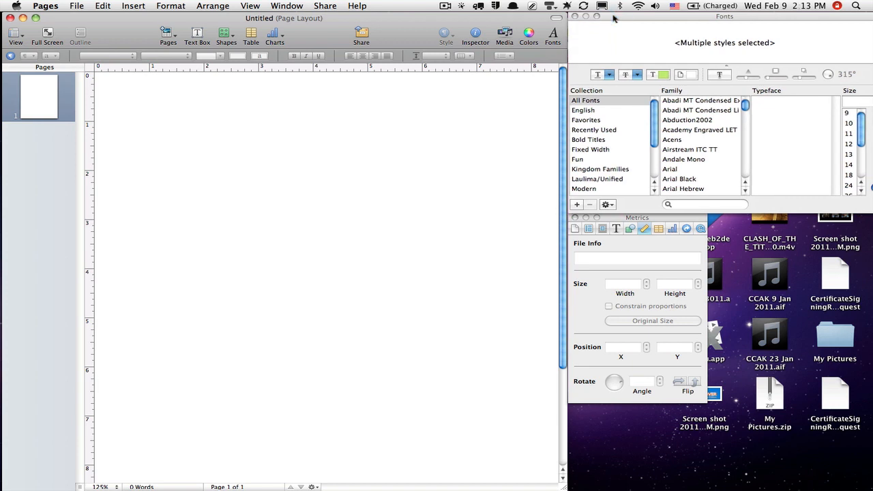
mouse_move(636, 222)
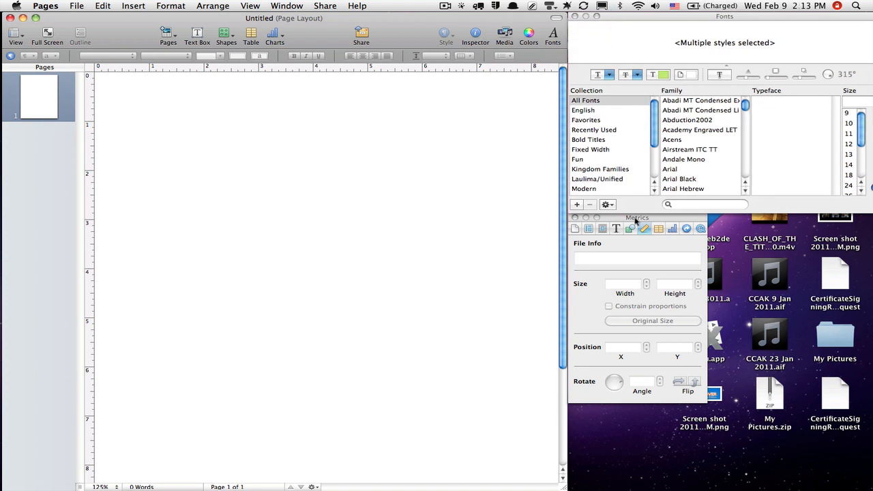
mouse_move(621, 191)
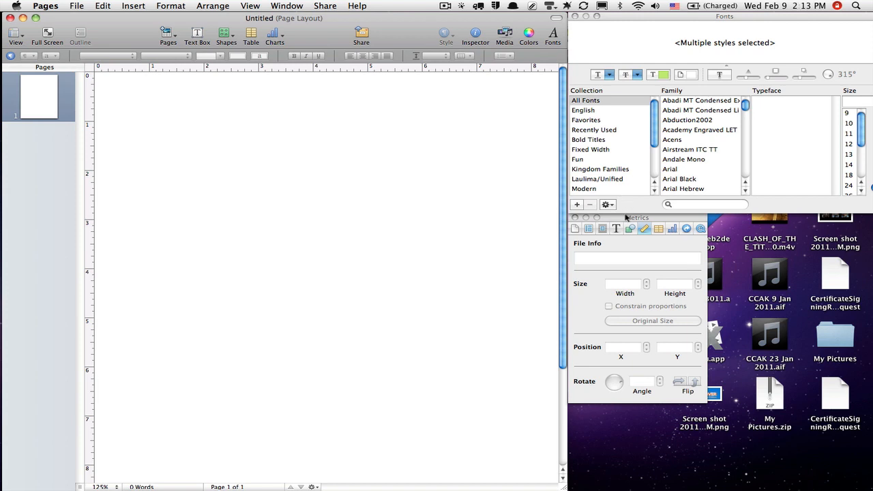
mouse_move(742, 52)
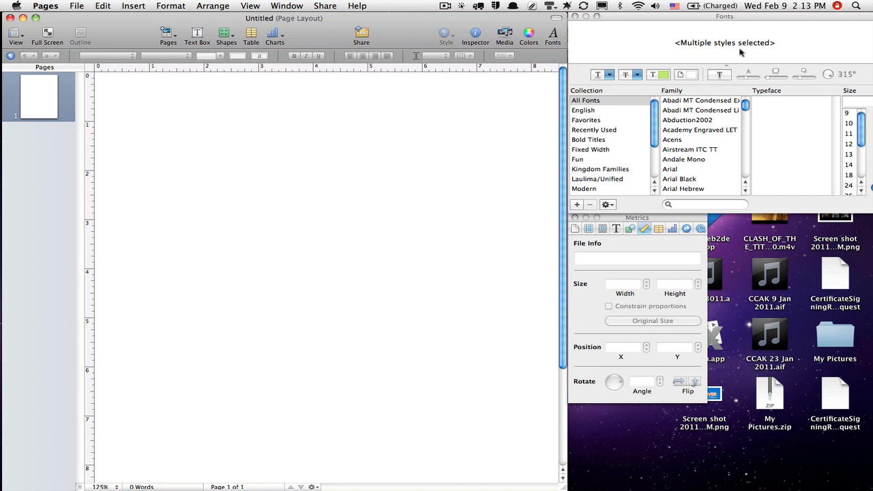
mouse_move(675, 284)
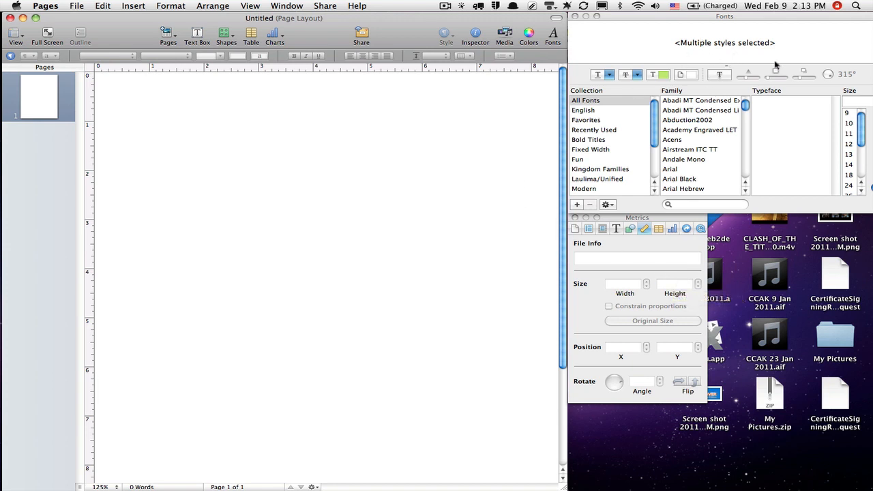
mouse_move(577, 240)
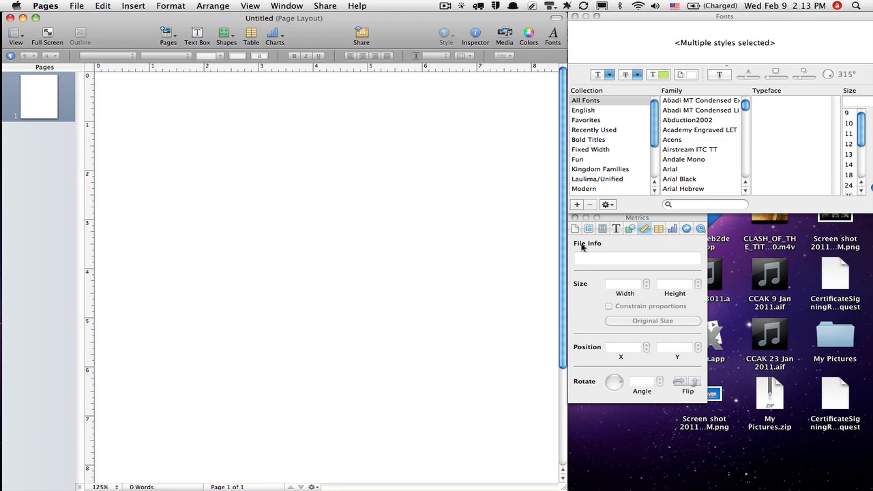
mouse_move(582, 247)
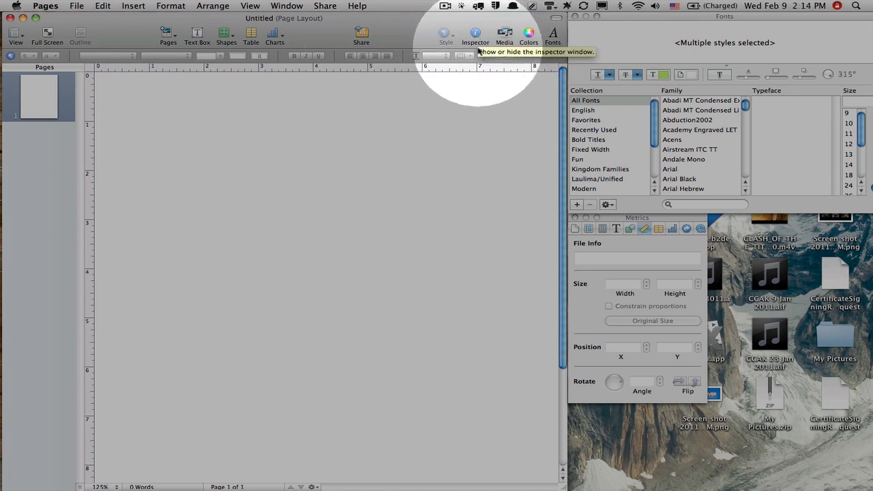
mouse_move(479, 56)
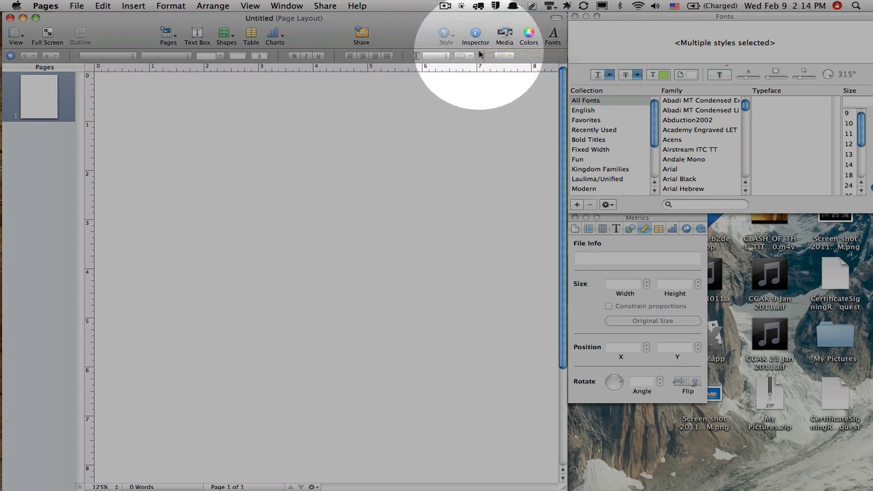
Cycle the Inspector through Document, Layout, Wrap, Text and Graphic panes, ending on Metrics
click(476, 34)
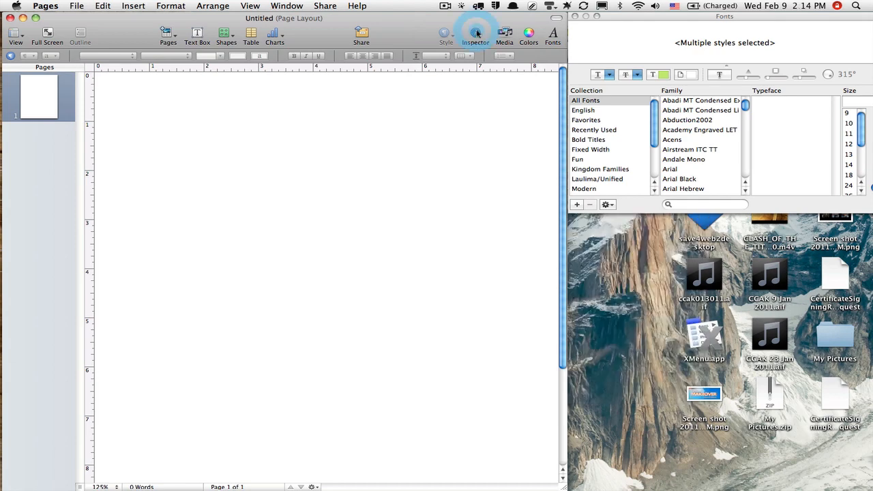
click(475, 35)
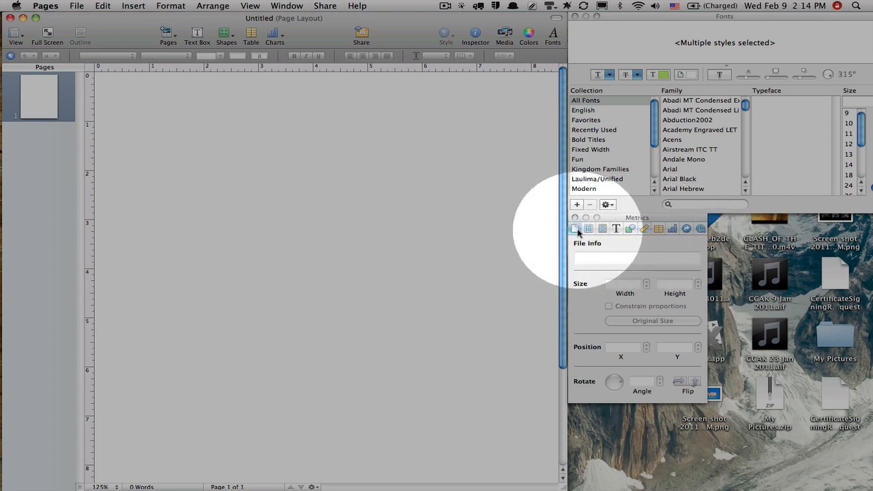
click(575, 229)
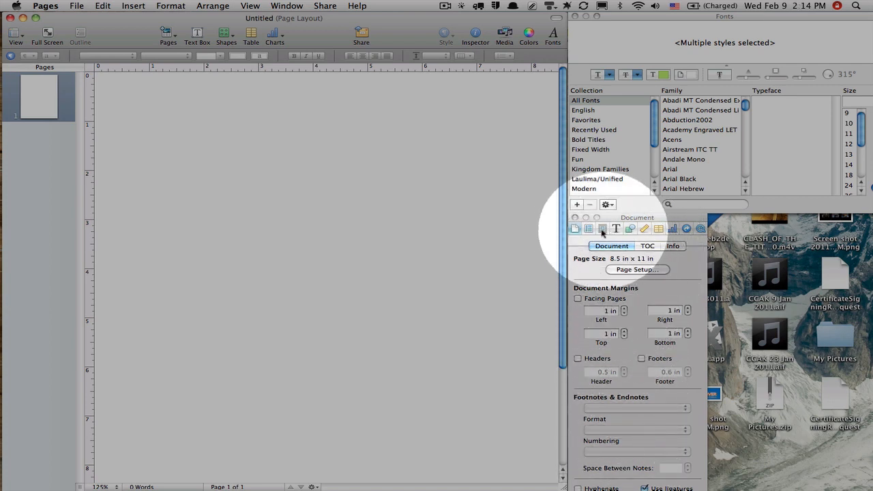
click(589, 229)
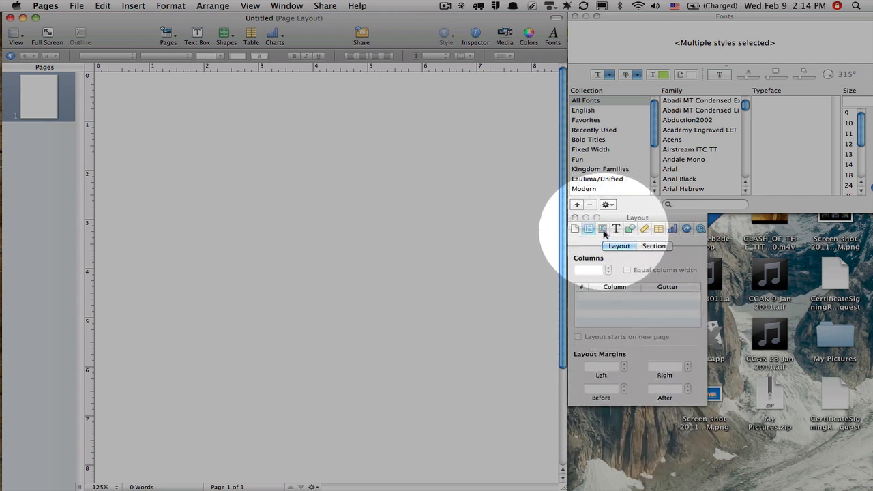
click(602, 228)
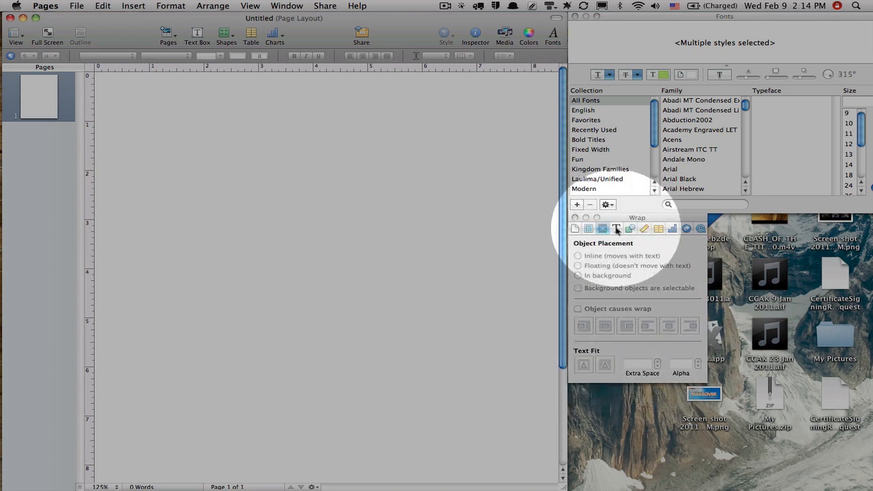
click(615, 229)
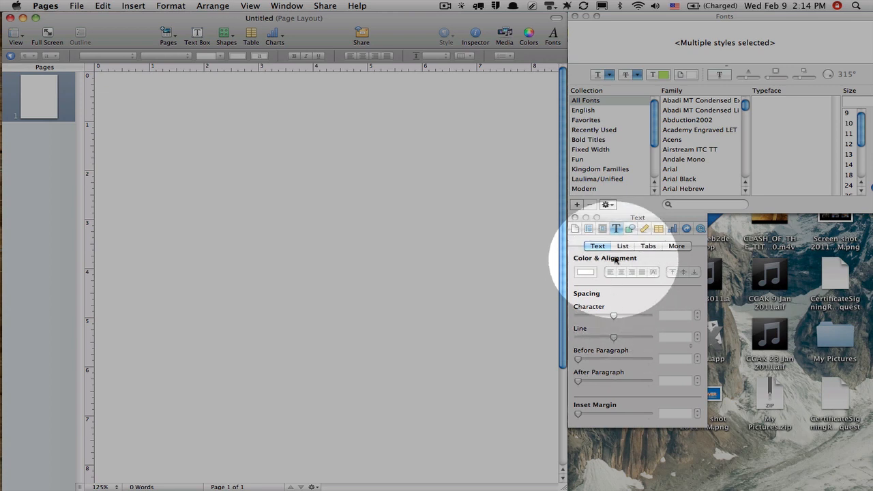
mouse_move(616, 229)
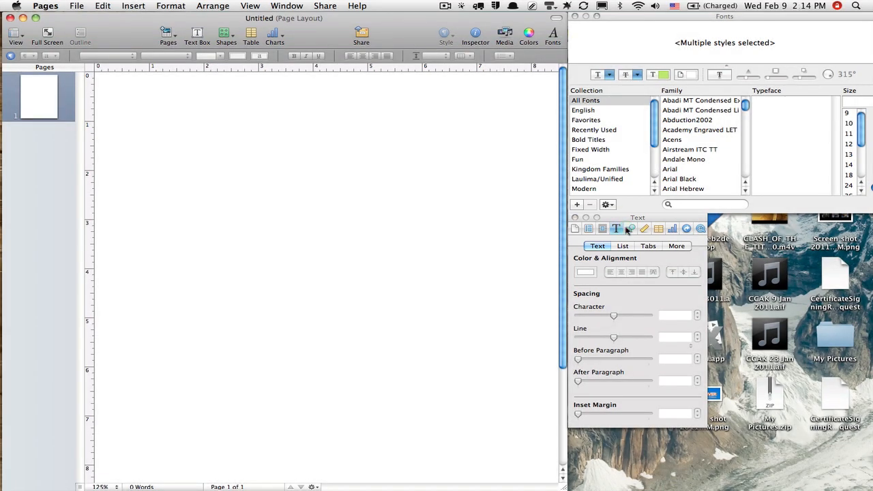
click(631, 229)
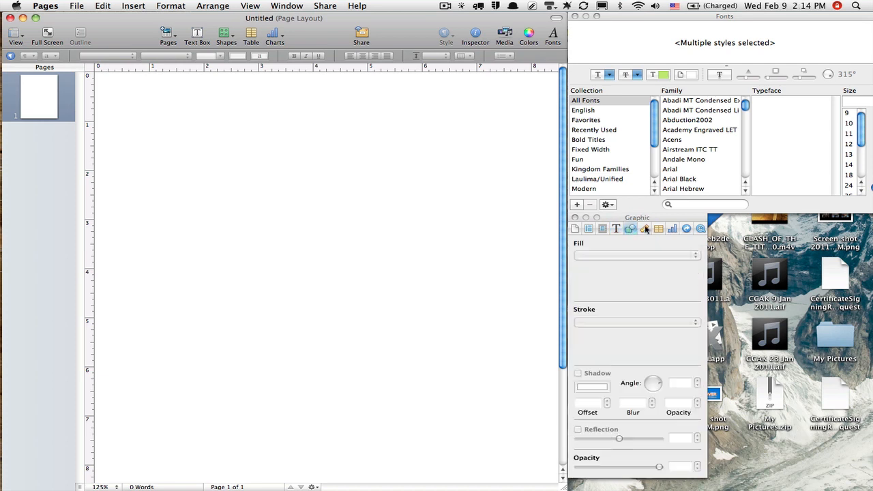
click(645, 228)
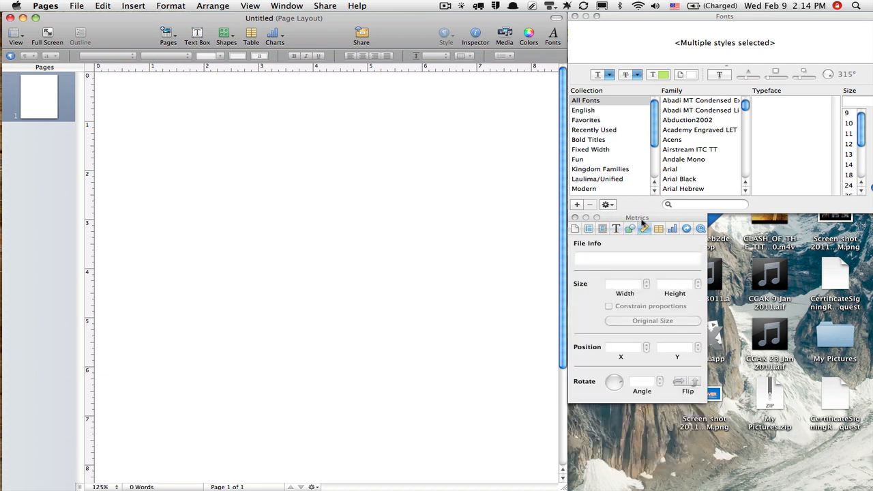
mouse_move(464, 214)
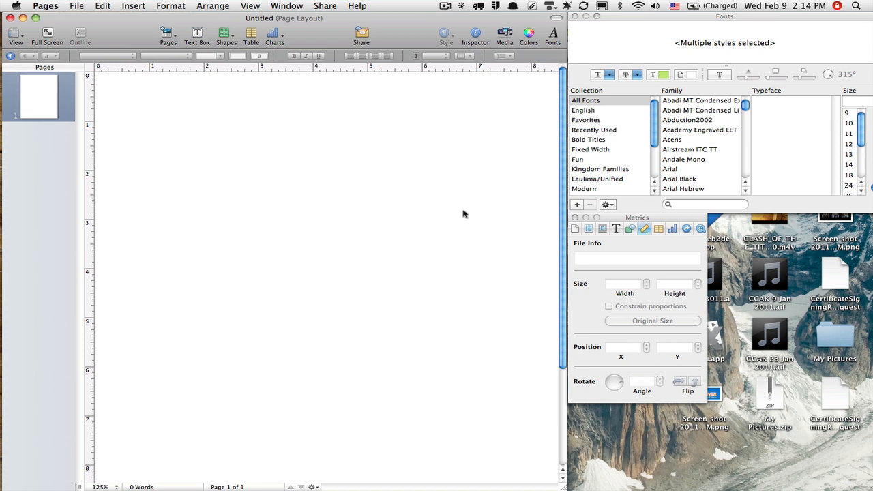
mouse_move(163, 159)
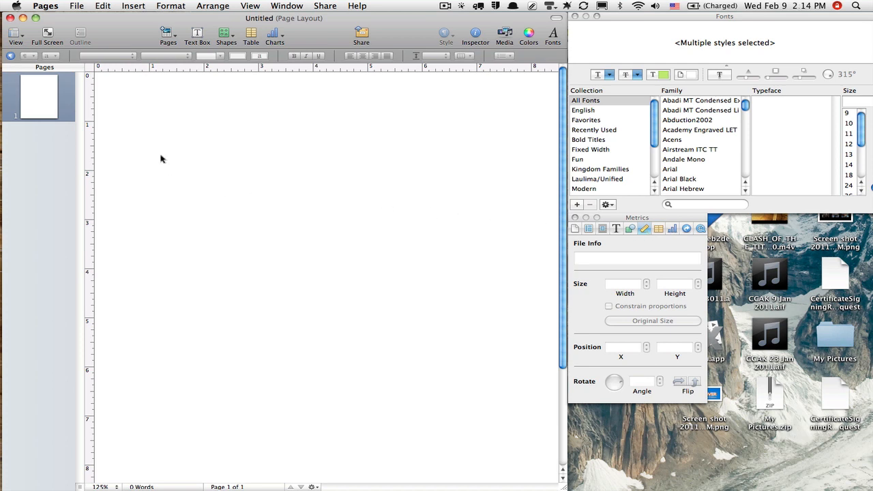
mouse_move(91, 120)
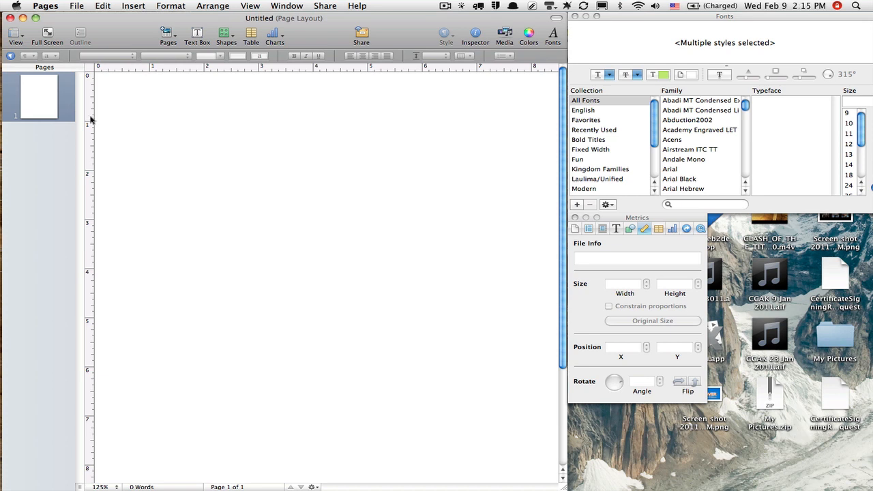
mouse_move(233, 184)
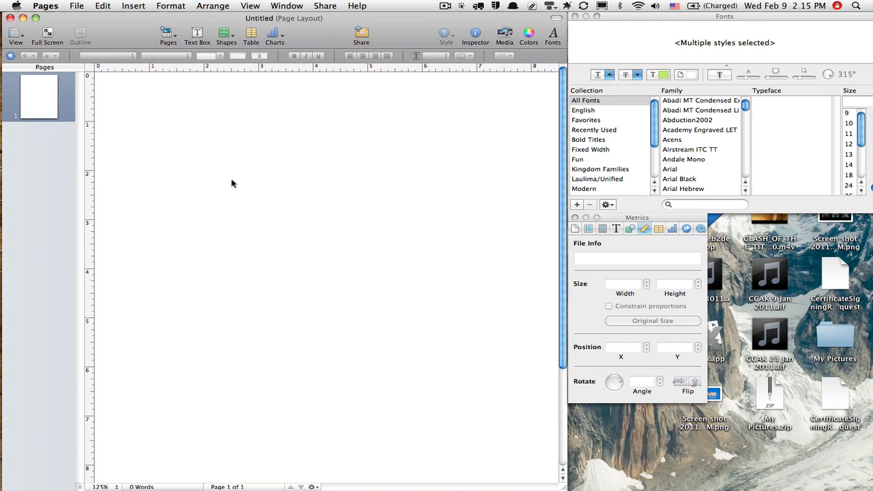
mouse_move(213, 119)
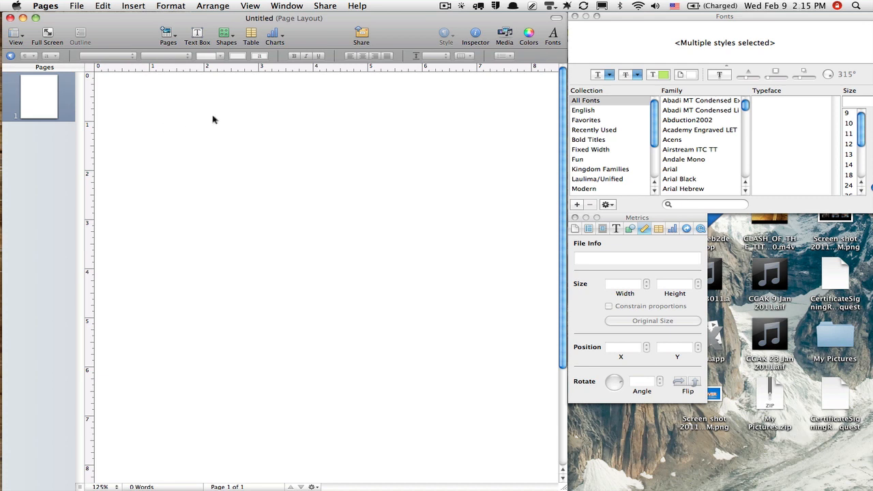
mouse_move(215, 120)
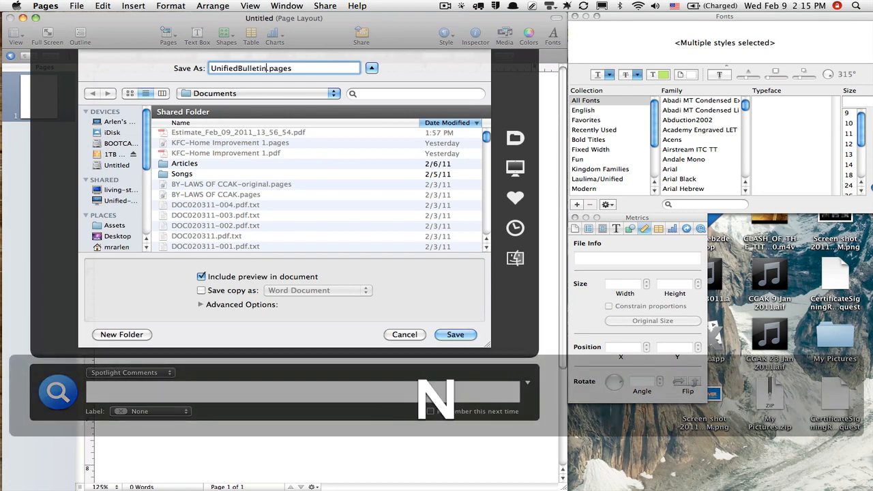
Save the blank document as UnifiedBulletinTemplate.pages
text(Tem)
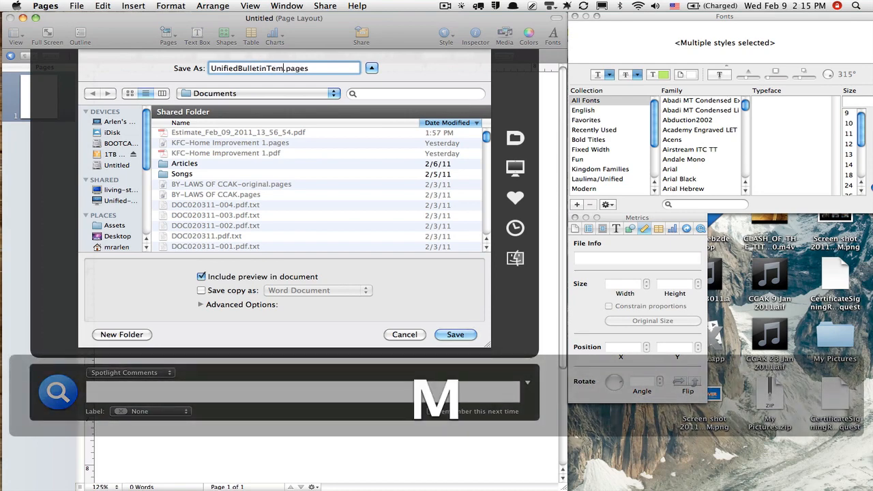
click(456, 334)
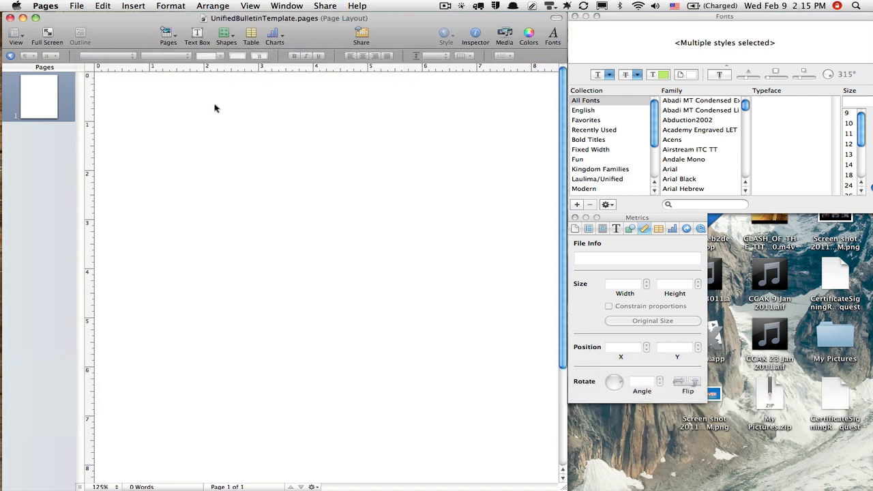
mouse_move(234, 113)
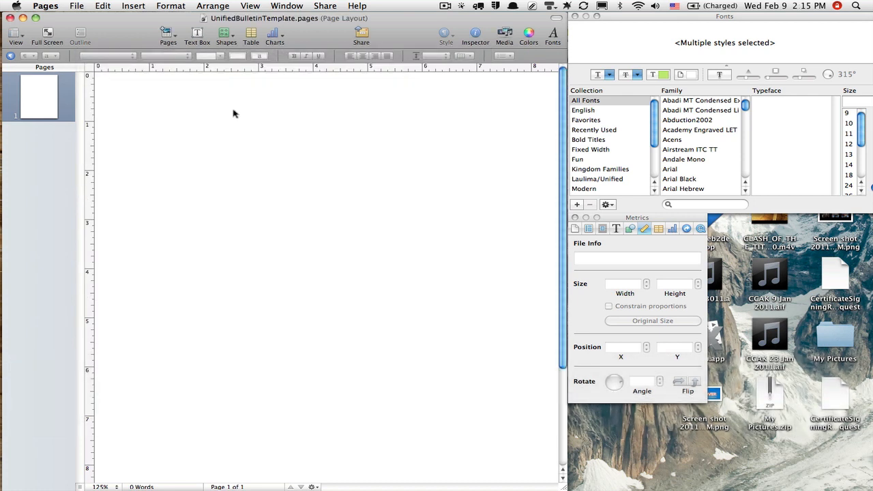
mouse_move(132, 72)
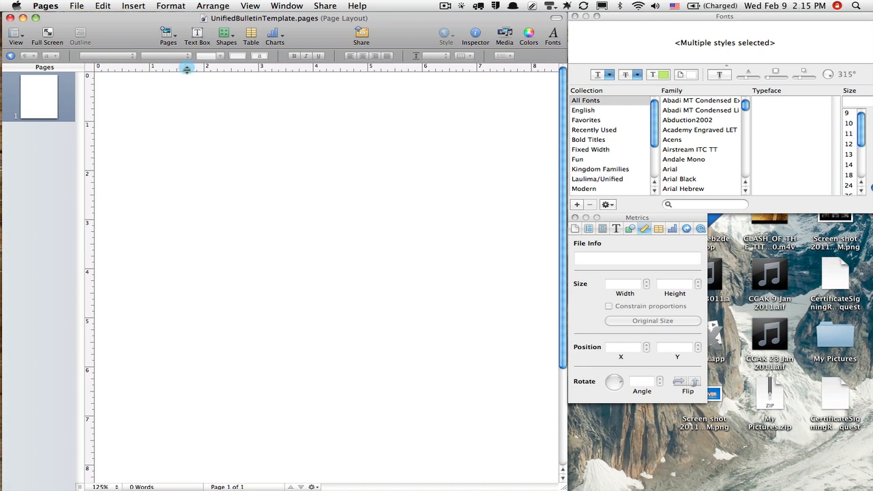
Place a horizontal guide at 2.11 inches and a vertical guide near the left edge
drag(187, 68, 183, 130)
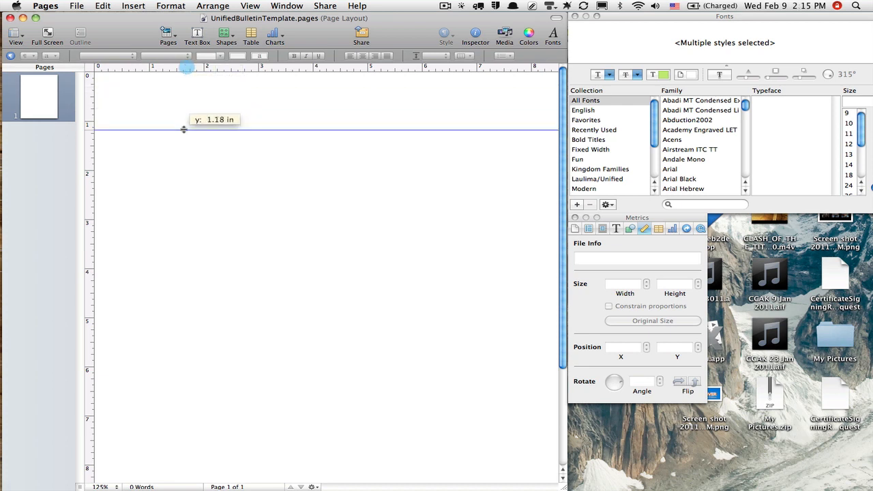
drag(183, 129, 176, 182)
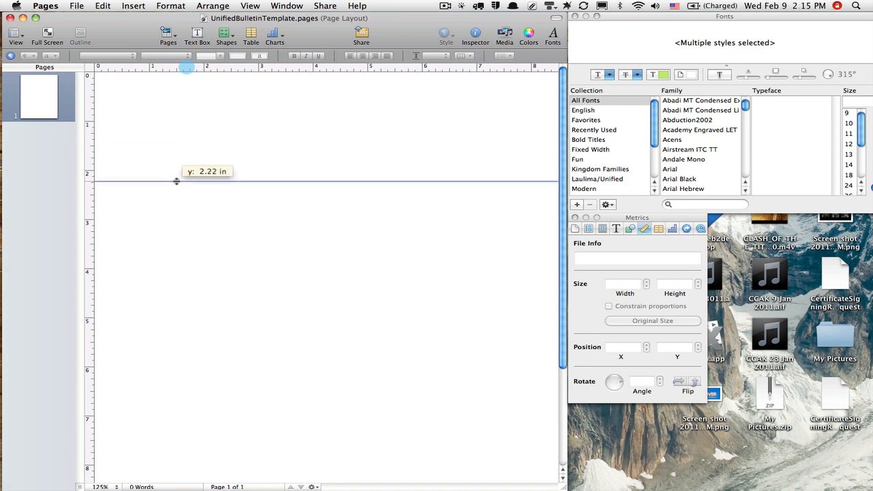
drag(176, 181, 176, 184)
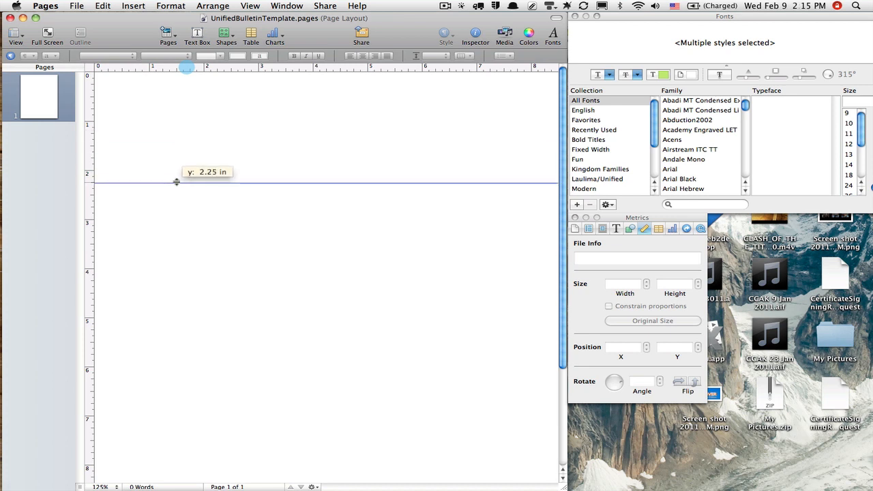
drag(176, 183, 176, 176)
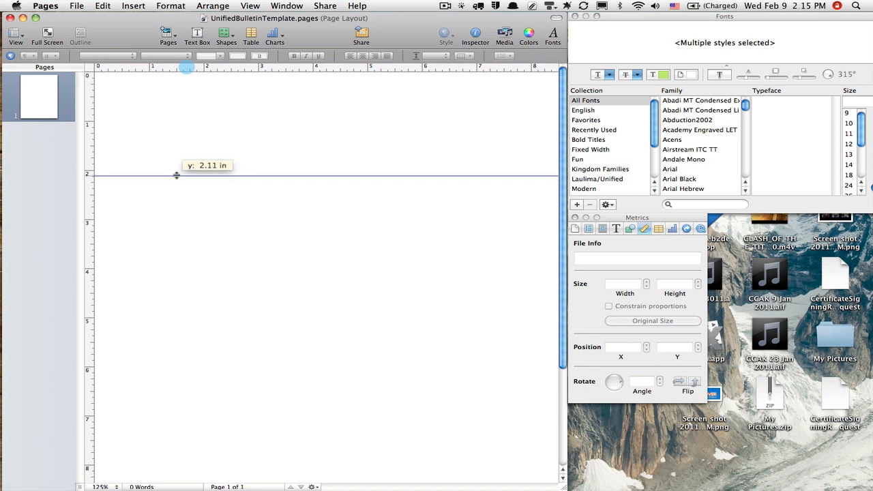
drag(177, 175, 176, 177)
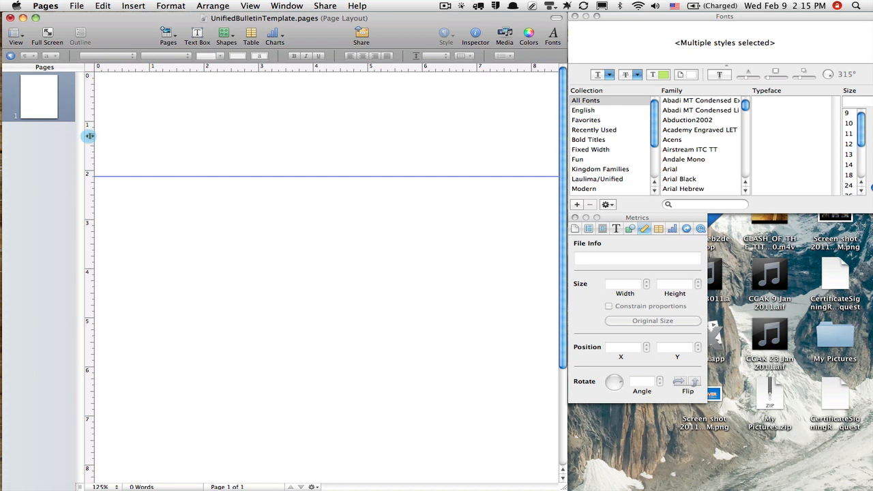
drag(89, 136, 109, 136)
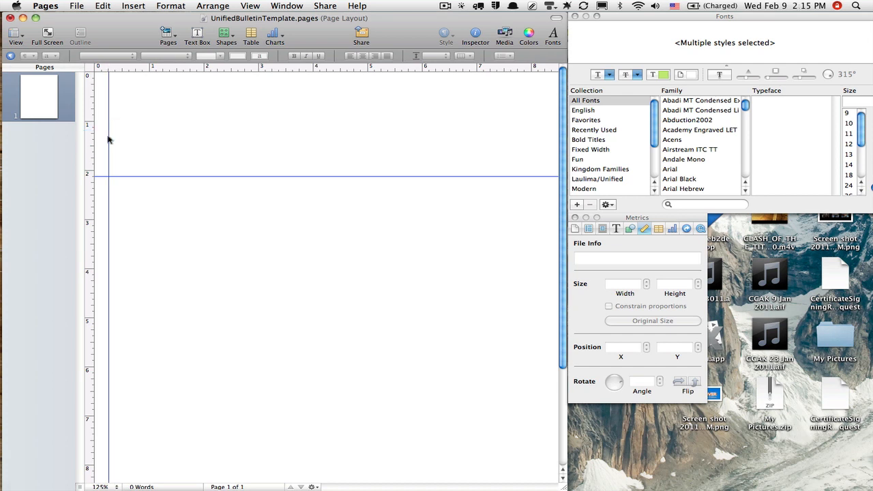
mouse_move(170, 63)
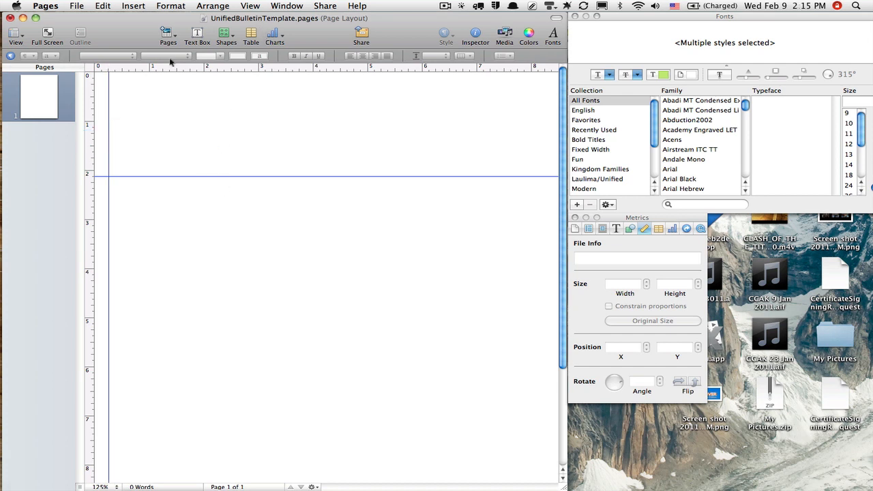
click(250, 6)
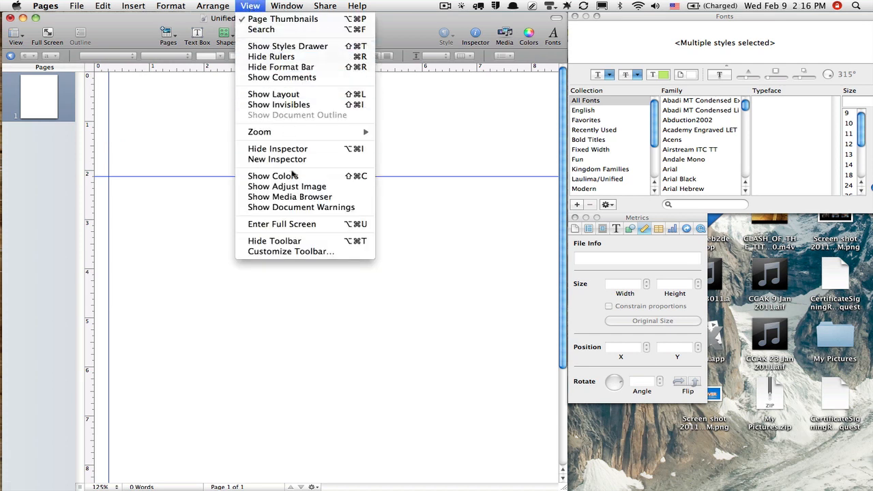
mouse_move(271, 57)
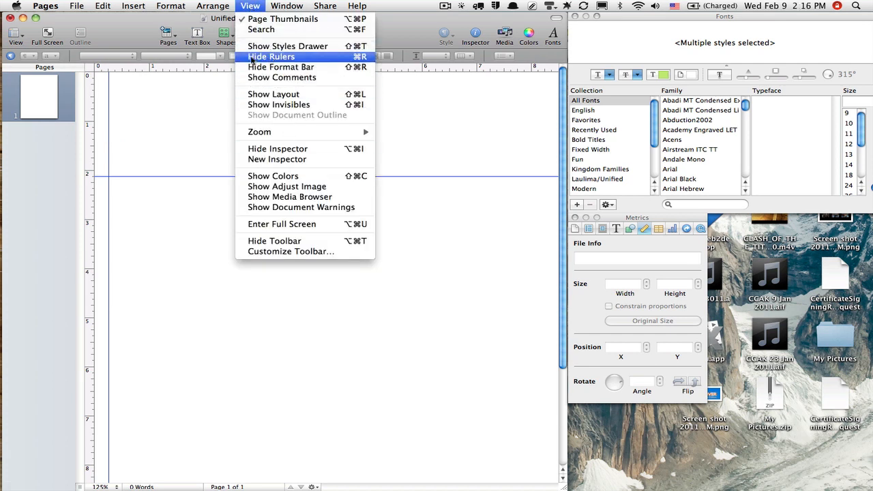
click(271, 57)
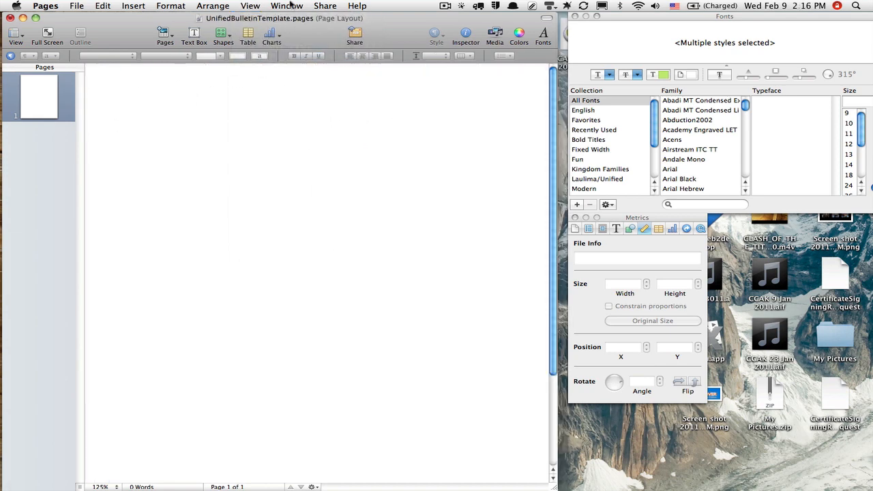
click(250, 5)
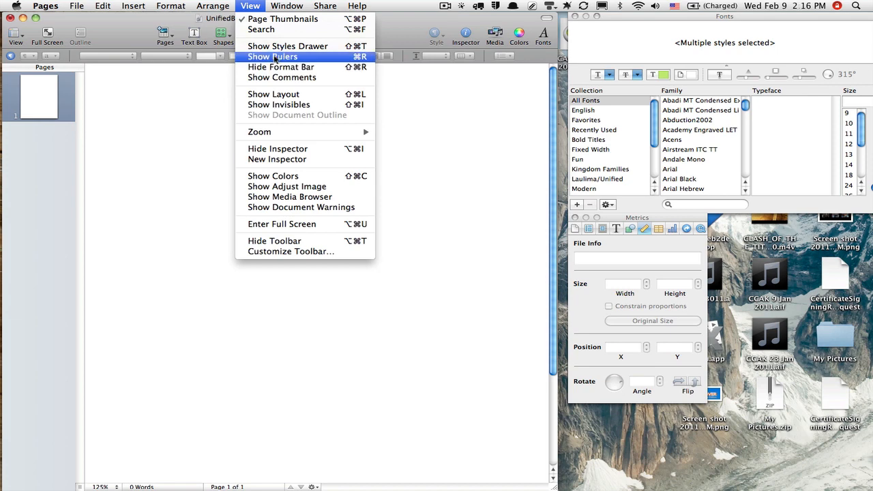
click(273, 56)
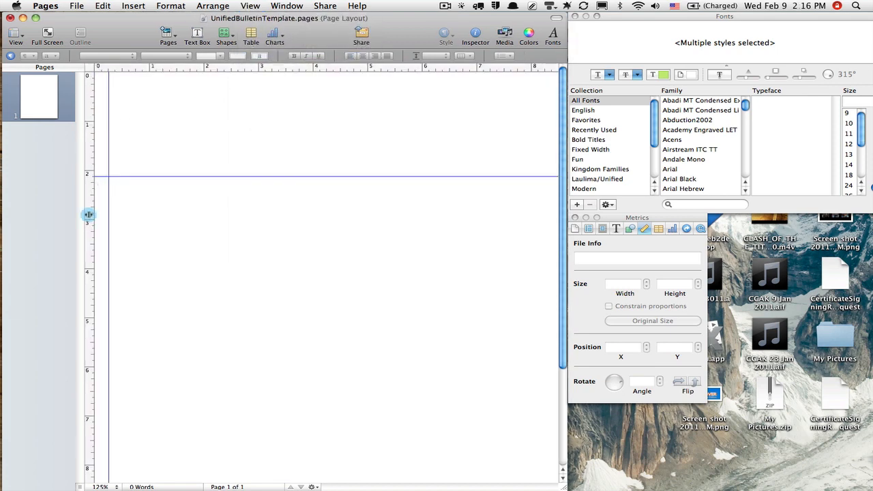
Add a pair of vertical guides near 2.5 inches and one near the right edge
drag(88, 215, 157, 214)
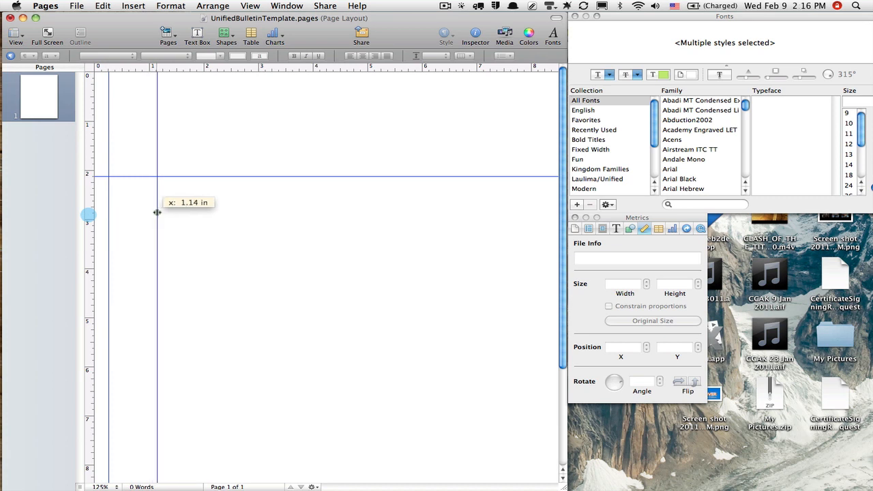
drag(157, 212, 220, 220)
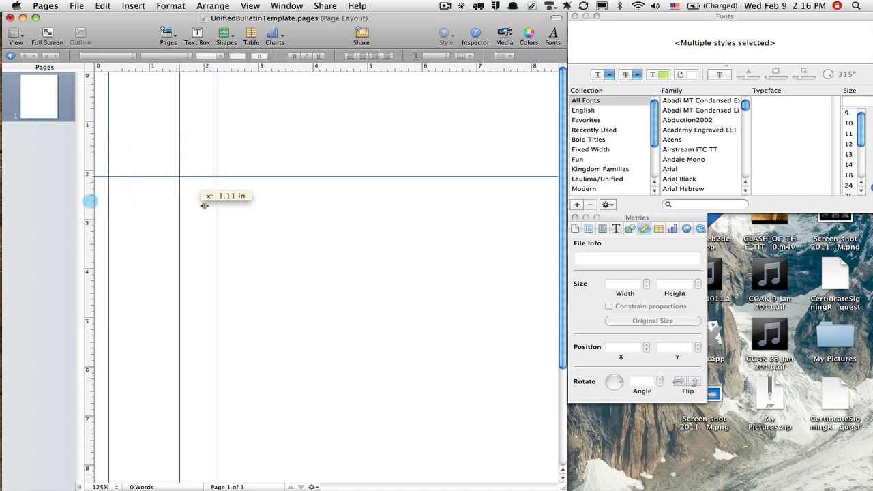
drag(218, 198, 230, 198)
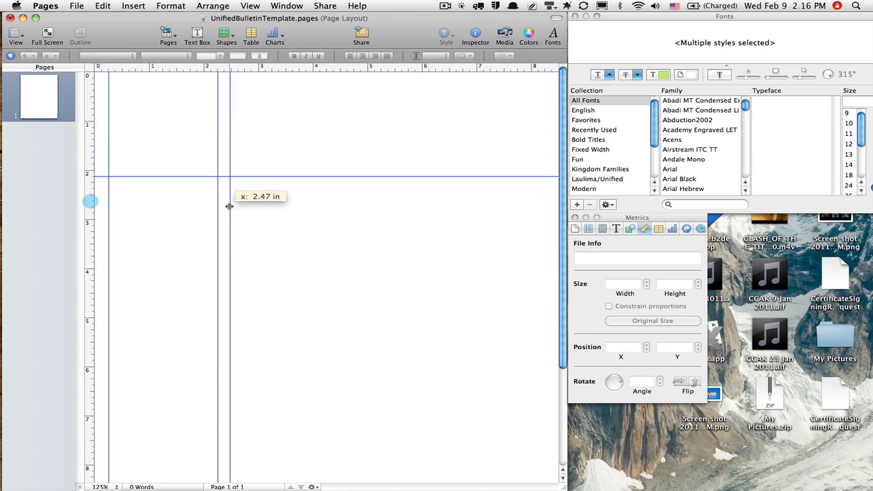
drag(227, 206, 231, 206)
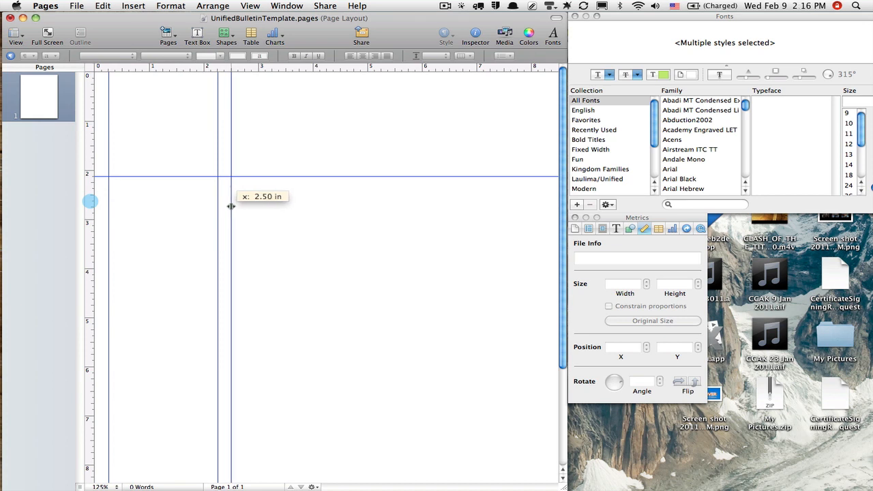
drag(231, 202, 91, 201)
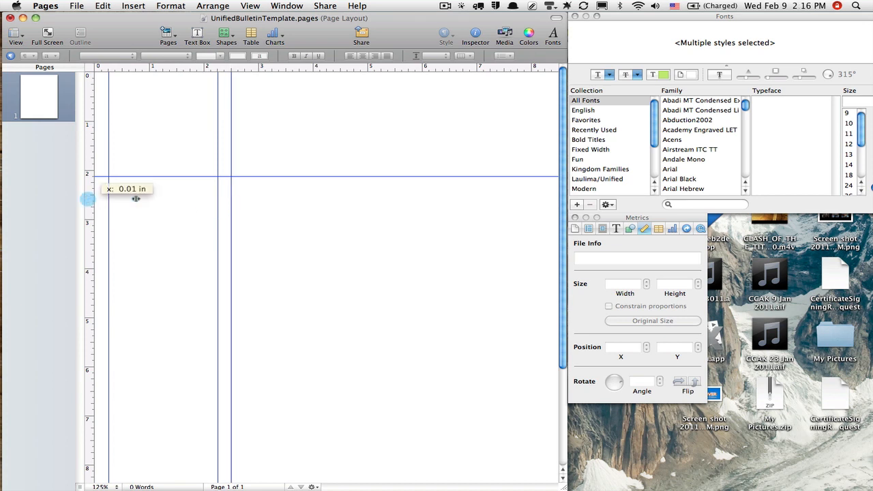
drag(127, 197, 544, 235)
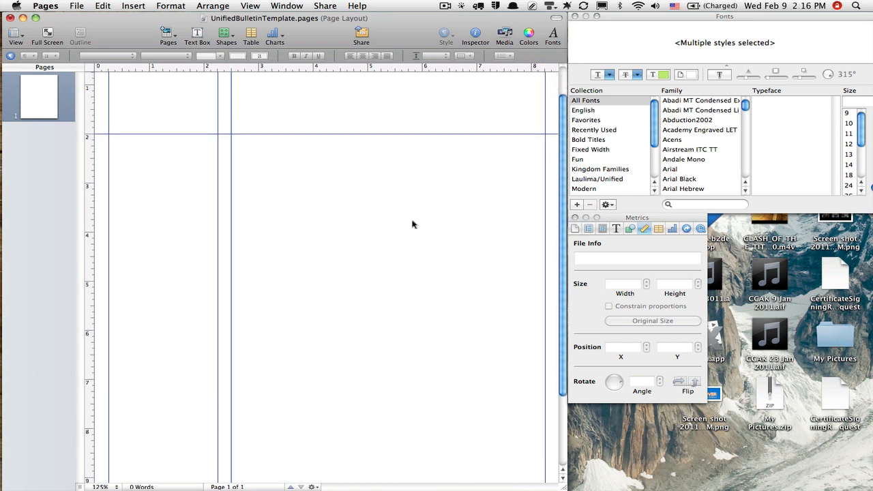
Add horizontal guides at about 7 inches and 7.6 inches down the page
scroll(down, 3)
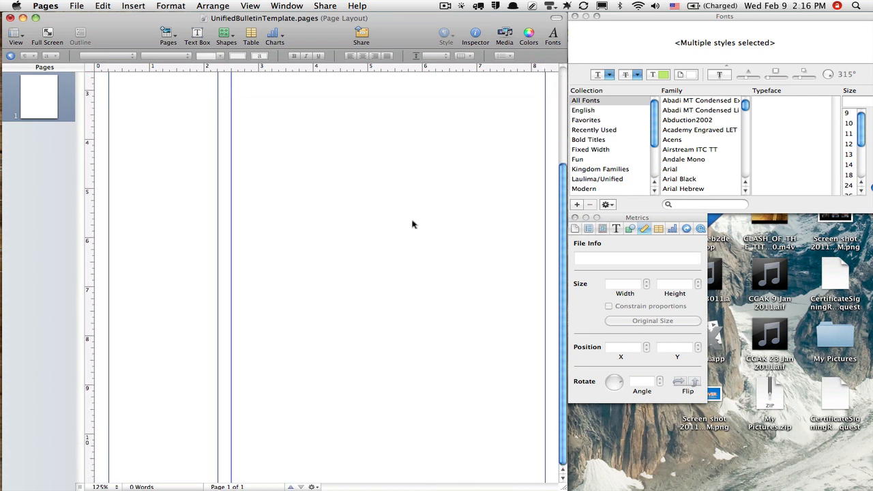
mouse_move(393, 209)
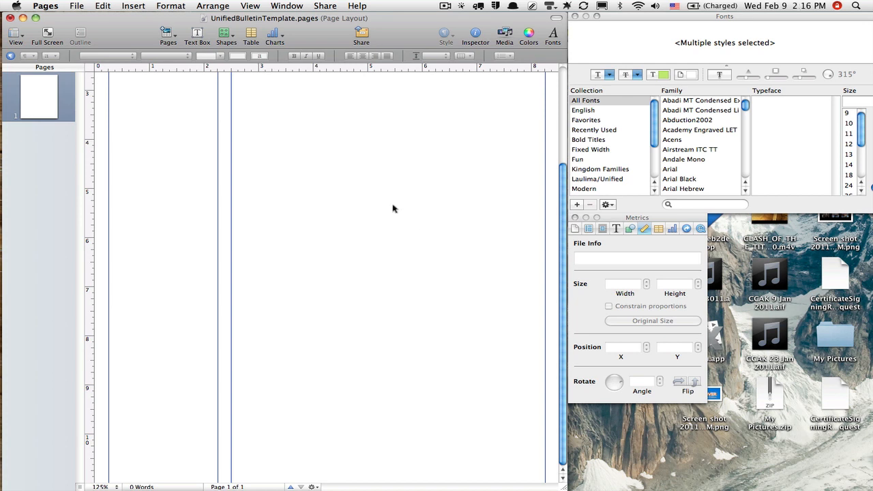
mouse_move(331, 70)
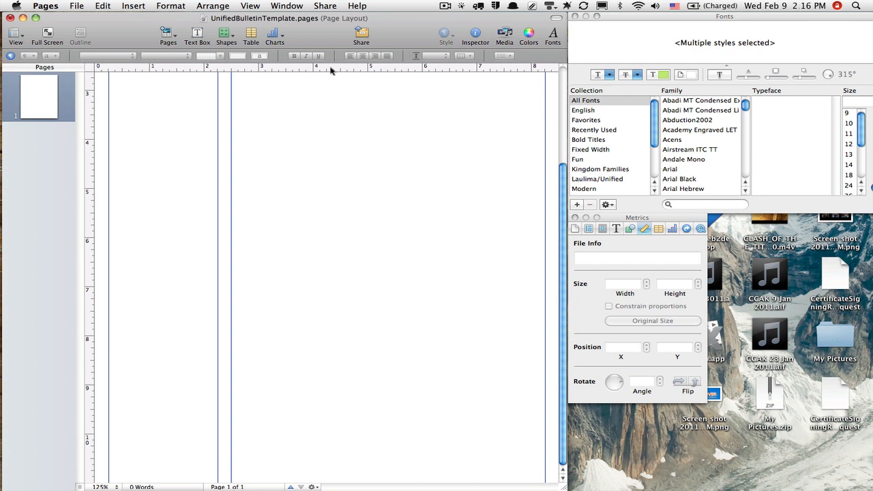
drag(330, 67, 330, 369)
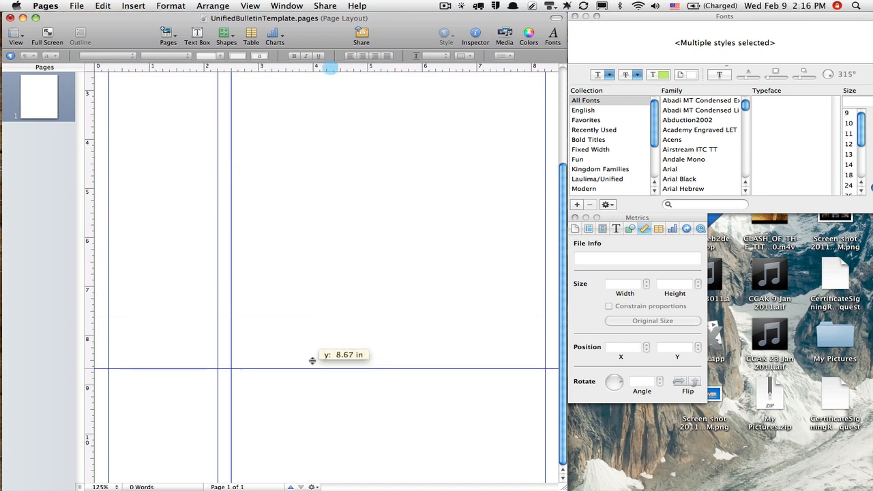
drag(312, 360, 306, 290)
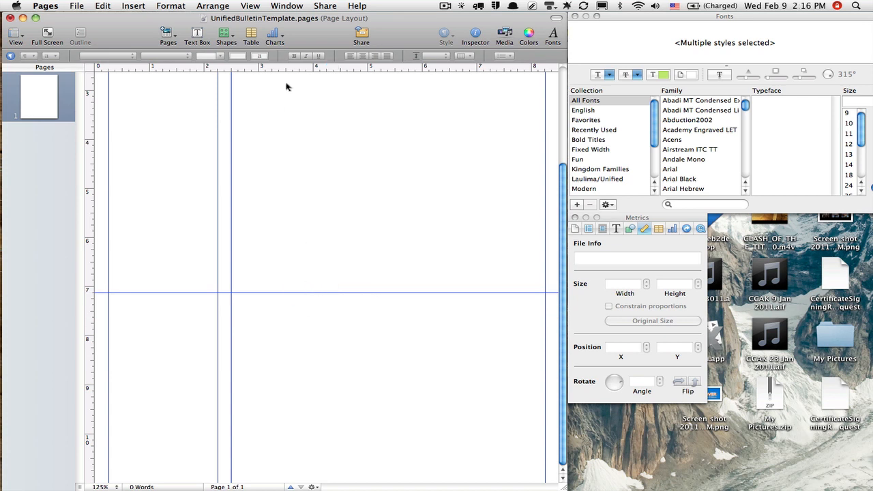
mouse_move(289, 73)
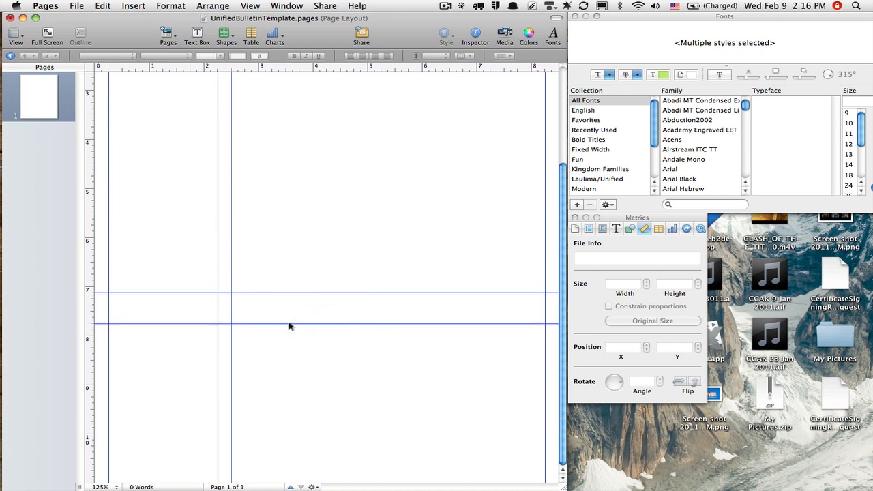
mouse_move(289, 324)
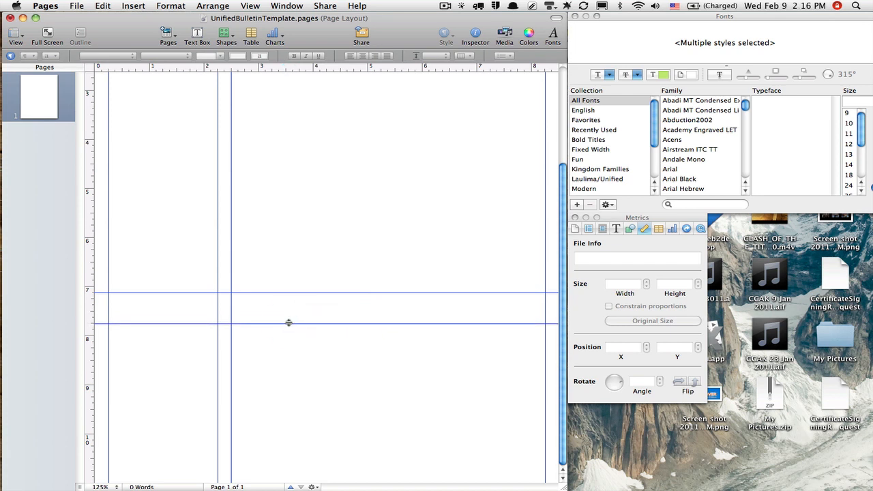
mouse_move(272, 70)
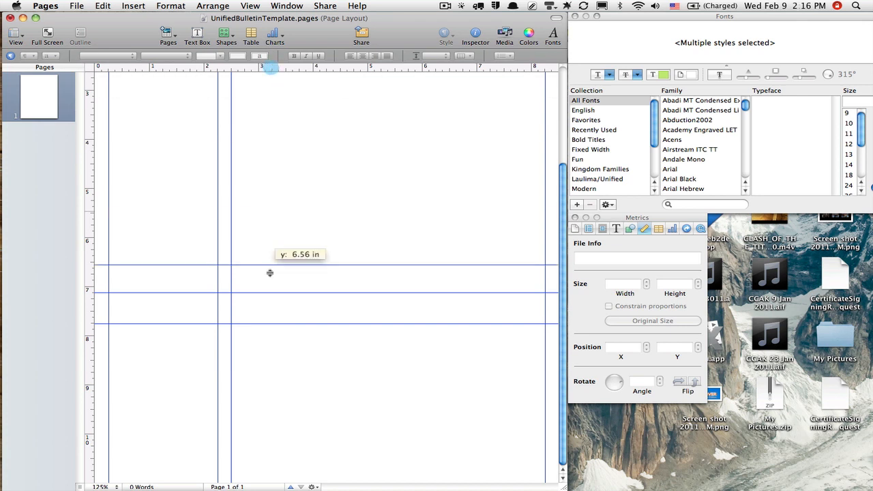
drag(270, 273, 274, 458)
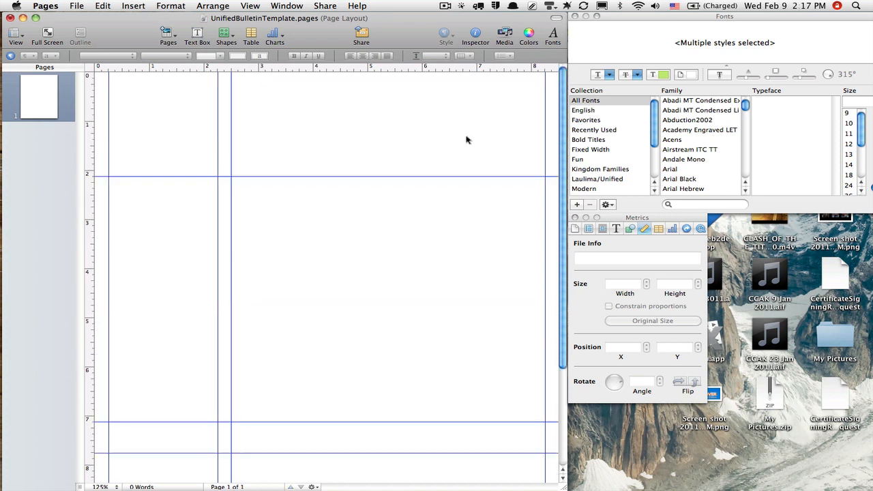
mouse_move(362, 220)
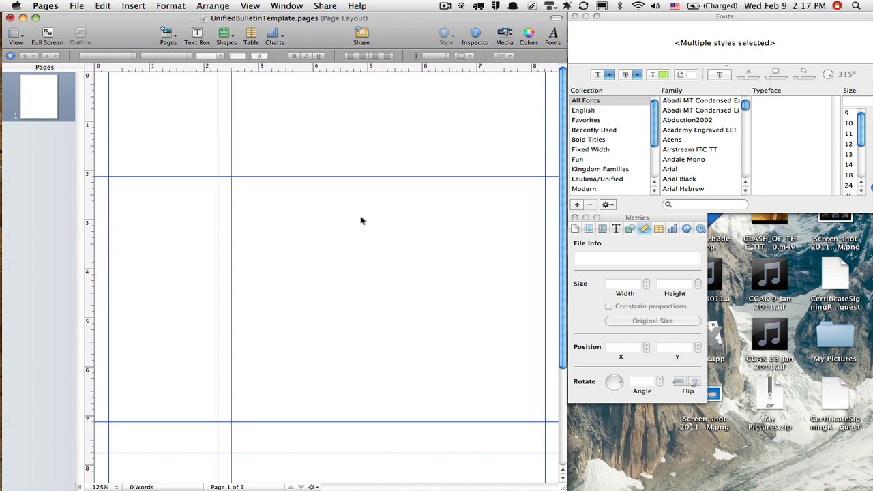
mouse_move(308, 196)
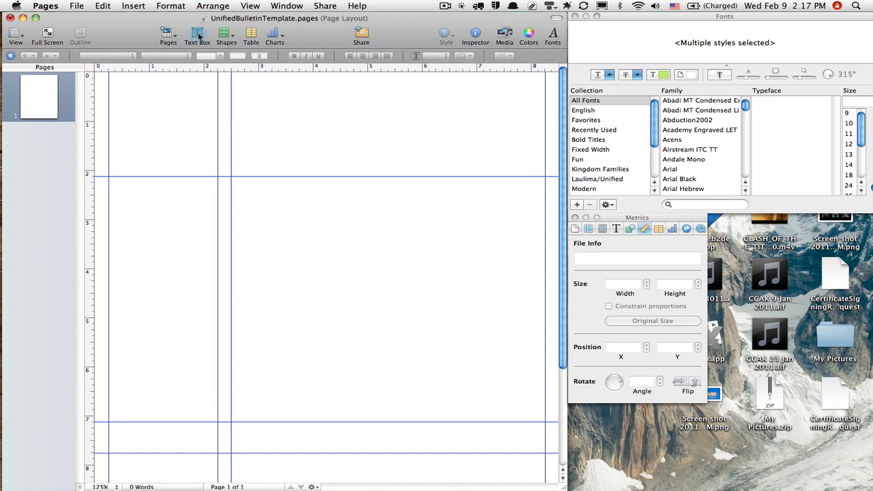
Insert a placeholder text box, exit text editing and select it as an object
click(197, 35)
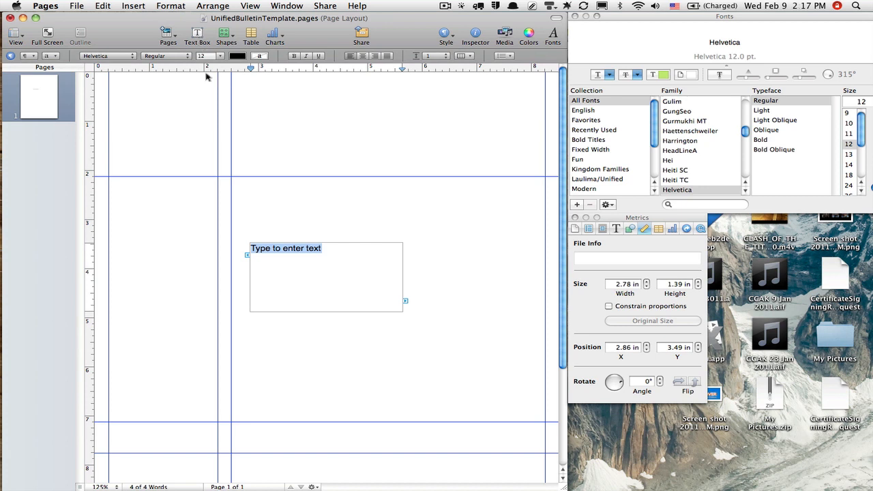
mouse_move(243, 303)
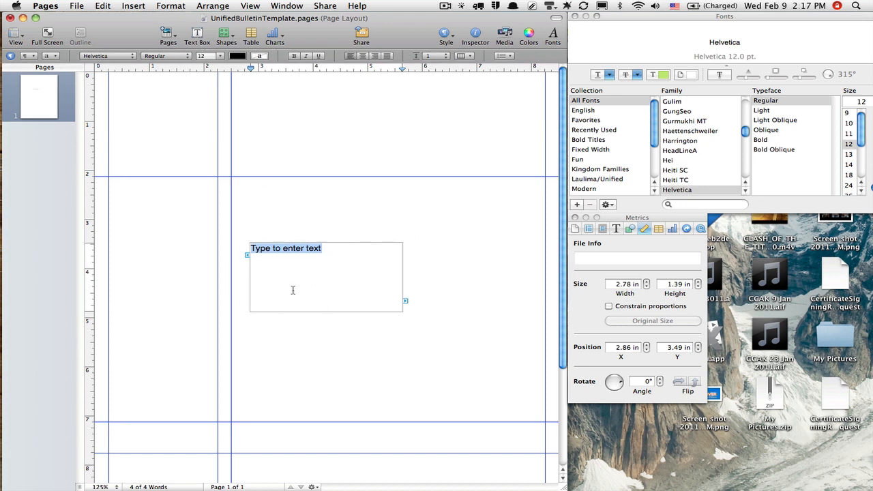
mouse_move(283, 314)
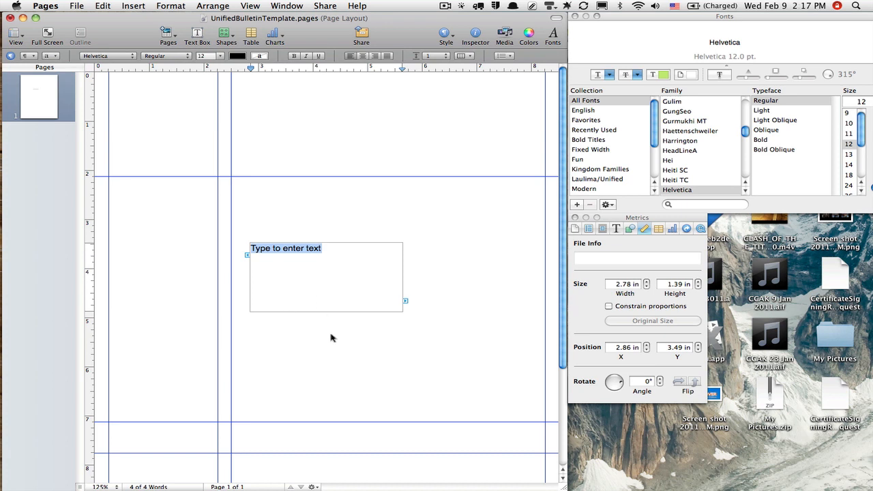
click(333, 338)
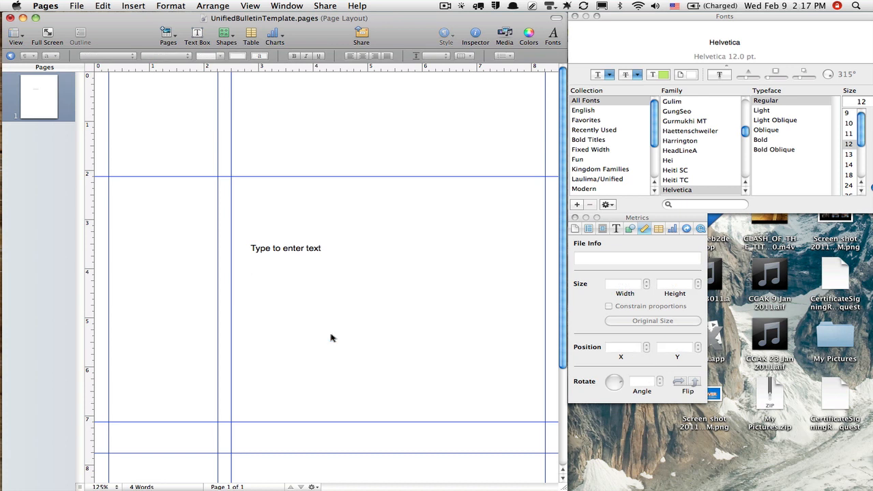
click(285, 247)
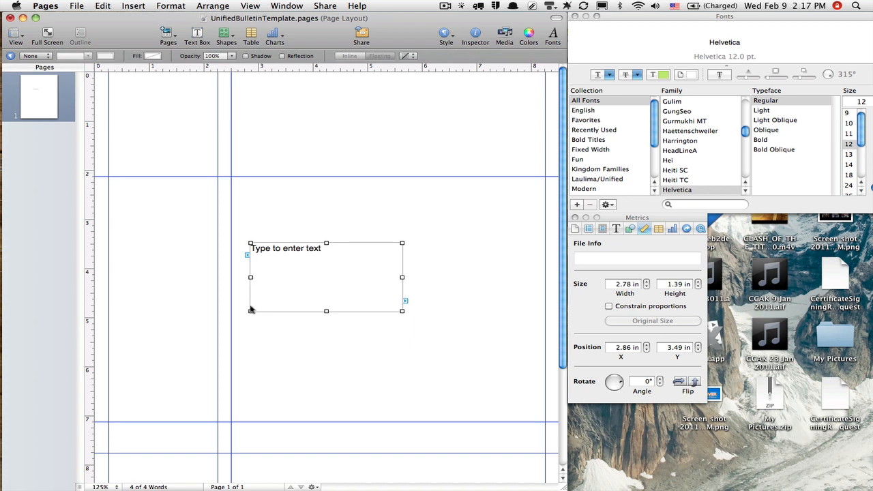
mouse_move(295, 255)
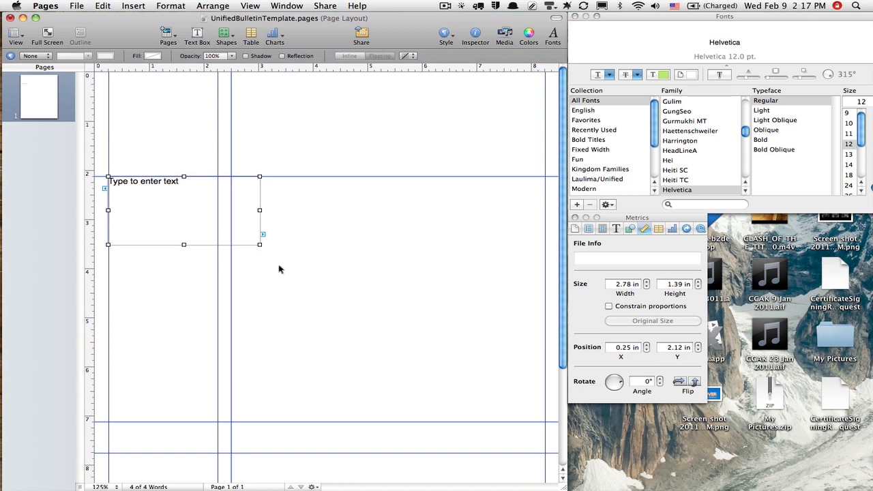
mouse_move(153, 234)
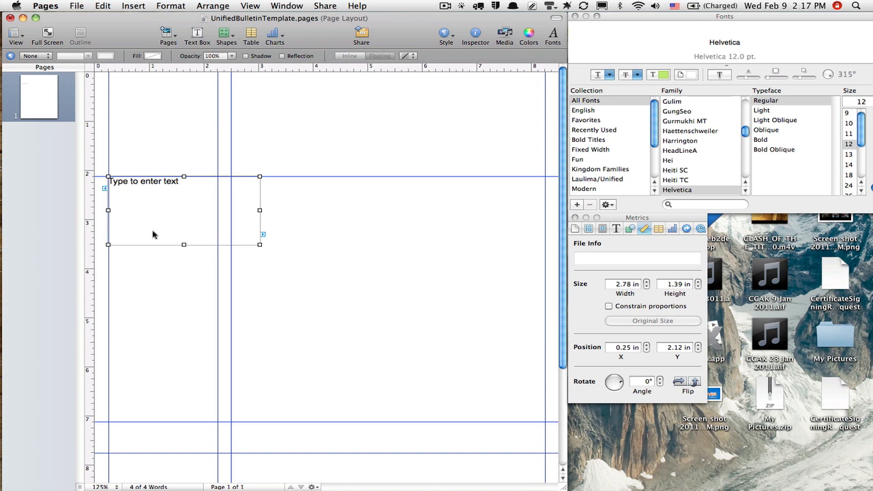
mouse_move(652, 234)
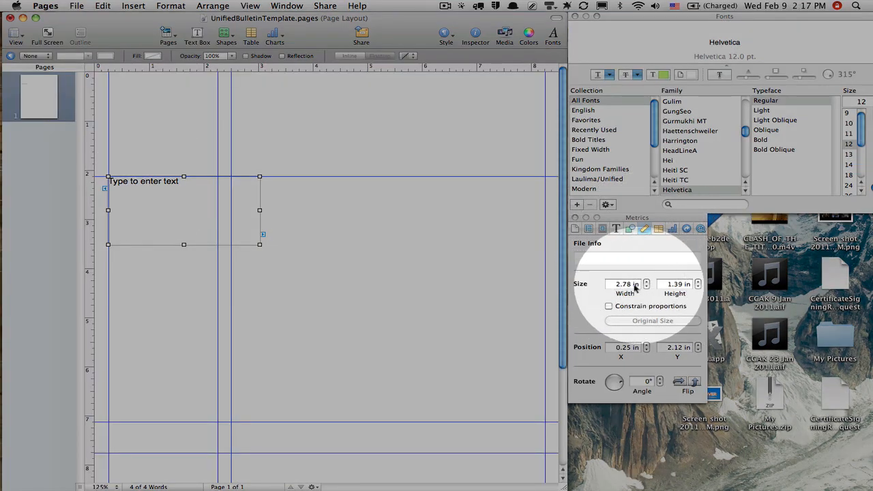
mouse_move(666, 284)
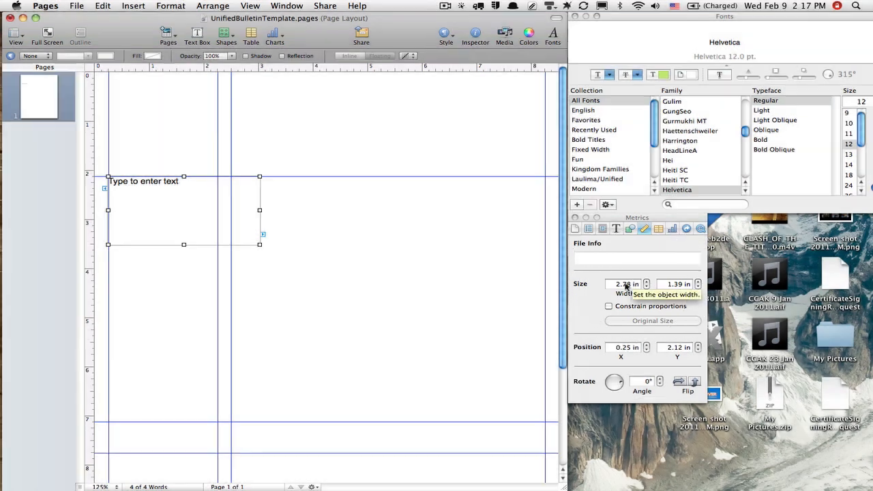
Enter an exact width for the text box in the Metrics inspector
click(625, 284)
text(2)
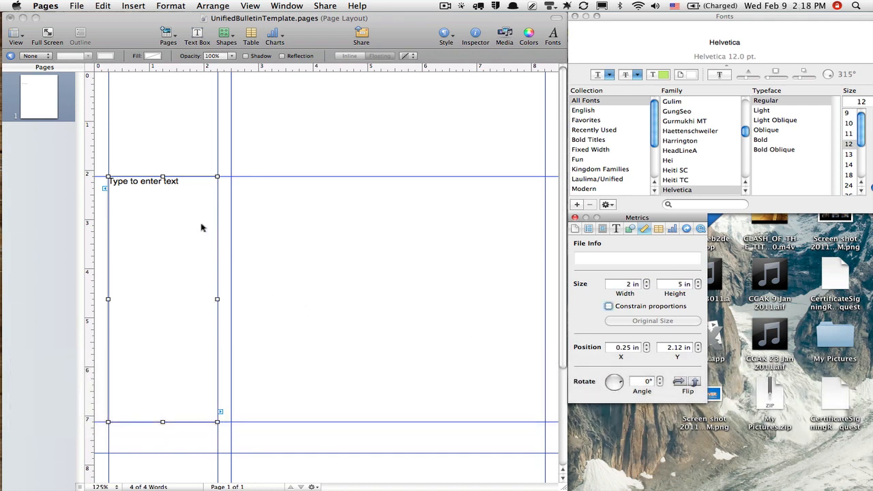
mouse_move(222, 460)
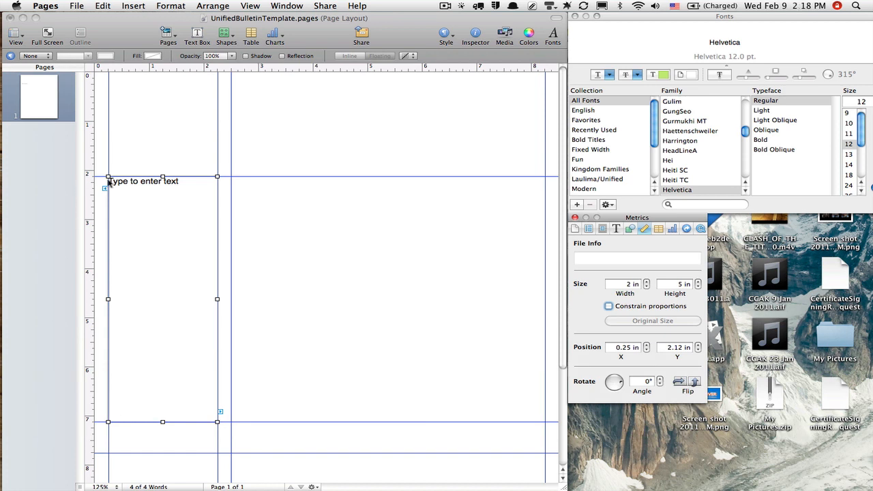
mouse_move(112, 232)
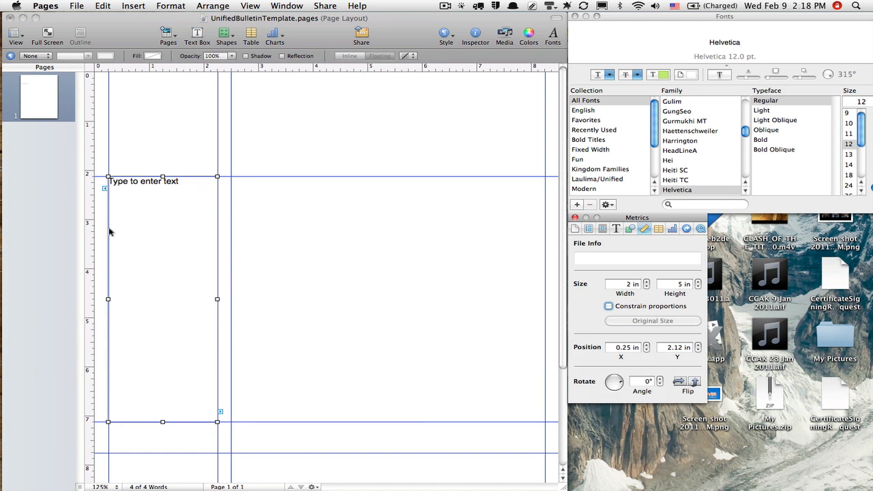
mouse_move(321, 237)
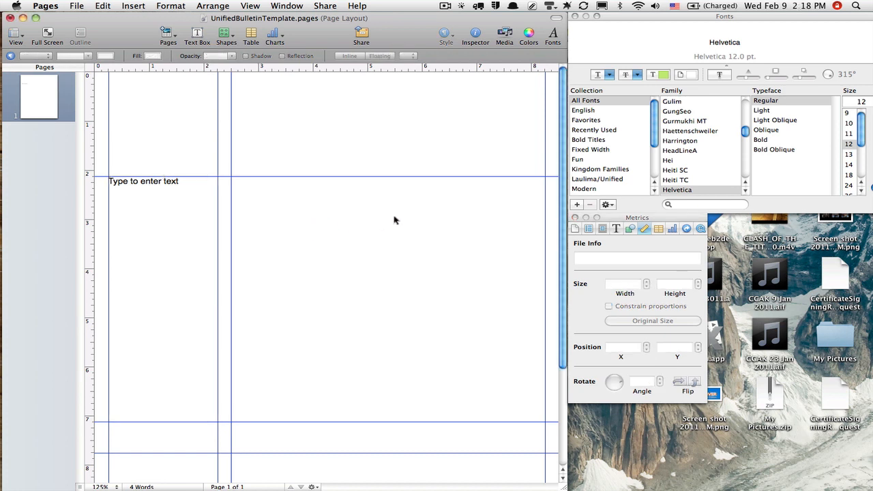
mouse_move(140, 252)
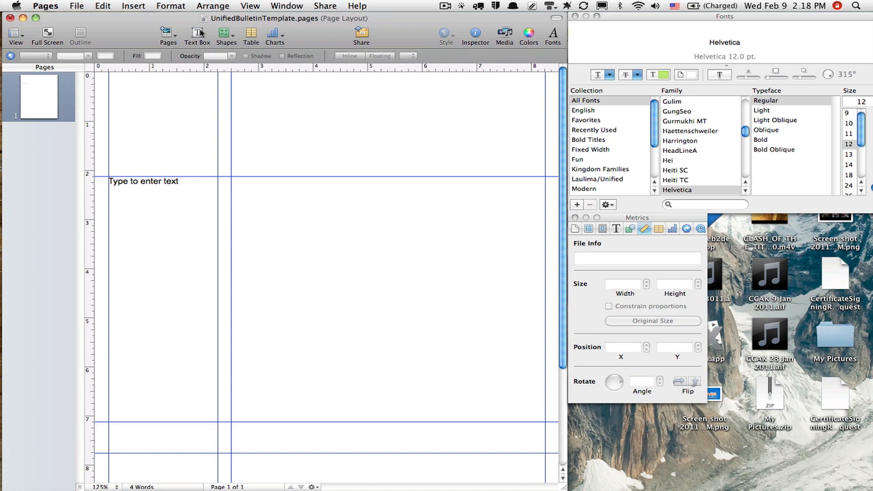
Add a second text box at the 2-inch guide and set its width to 5.75 in
click(196, 34)
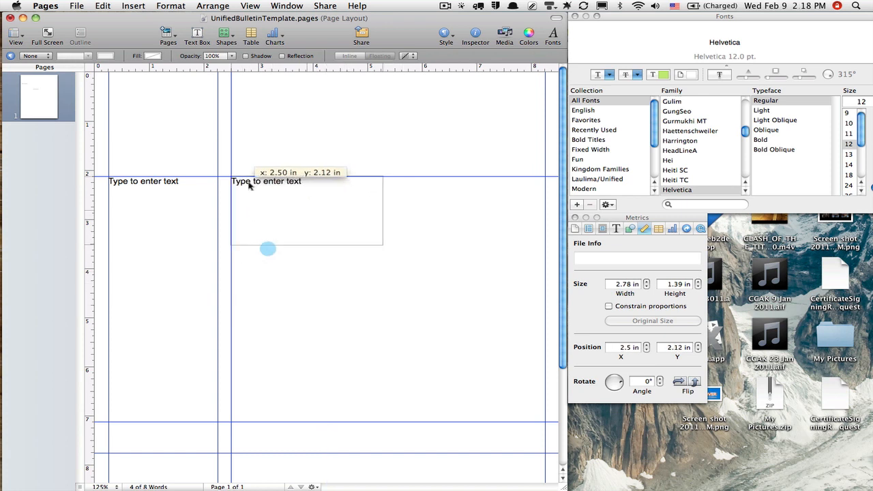
click(266, 180)
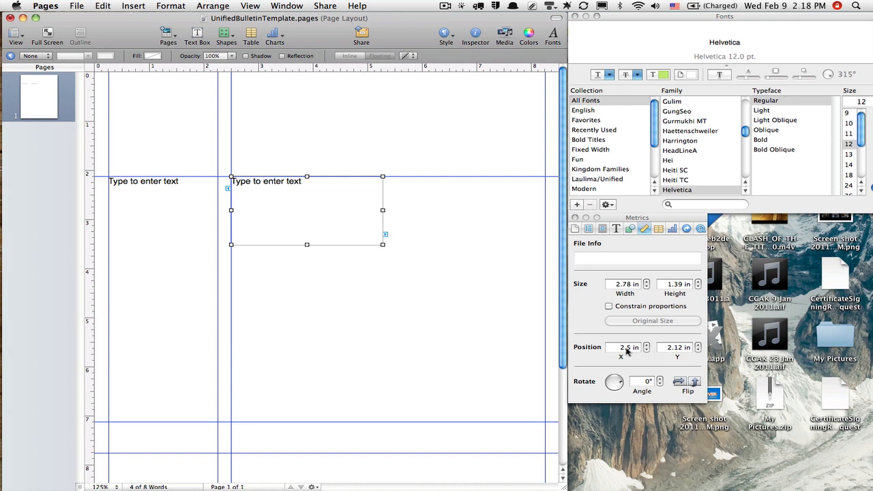
click(621, 284)
text(5.7)
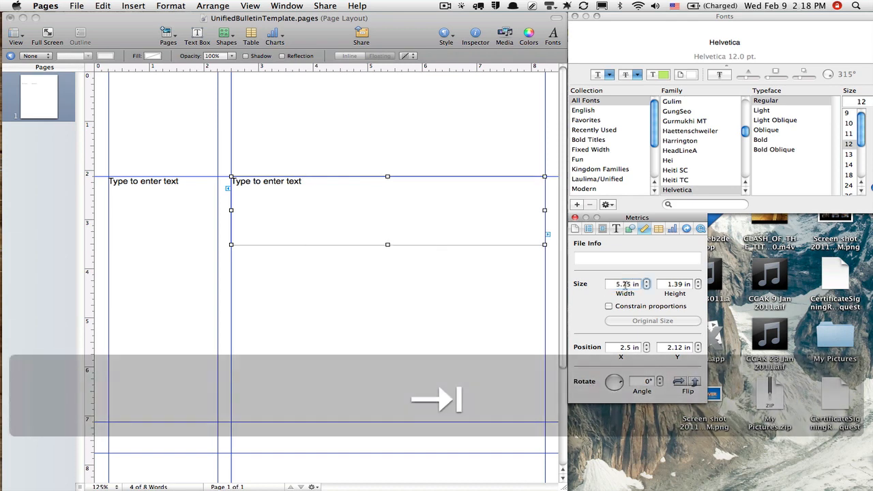
text(5)
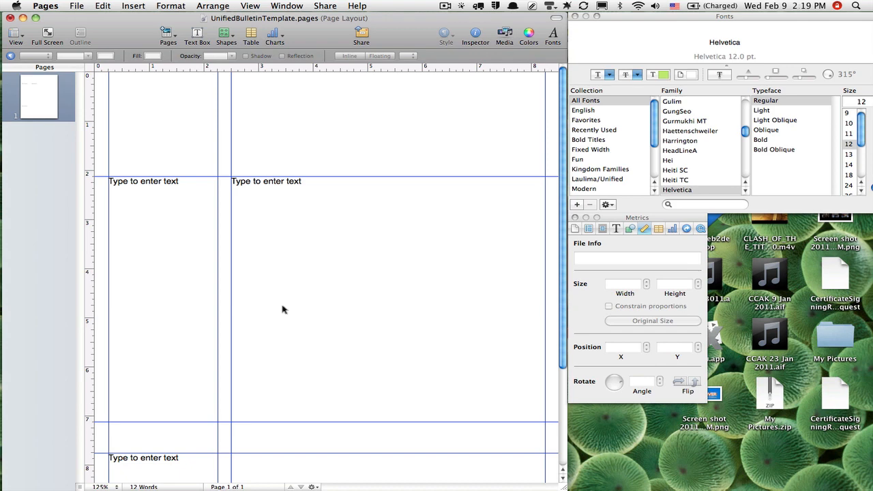
Deselect the third placeholder text box at the bottom left, below the lowest guide
click(445, 6)
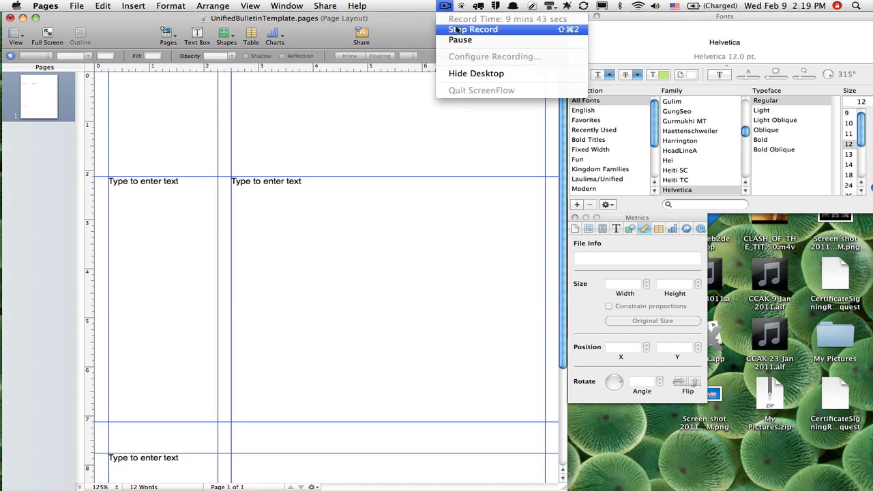